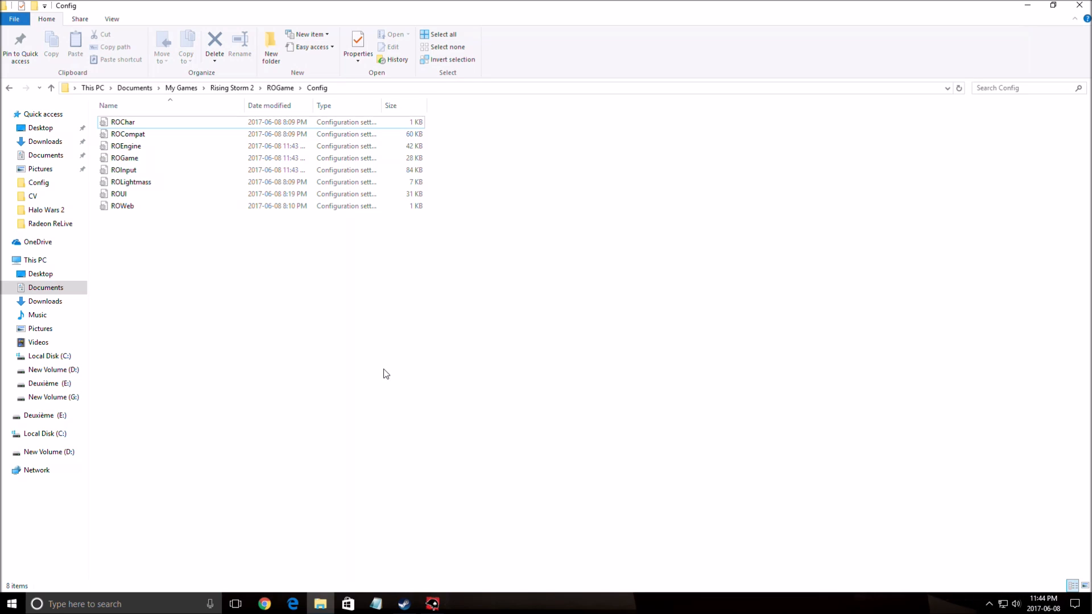
pyautogui.moveTo(382, 381)
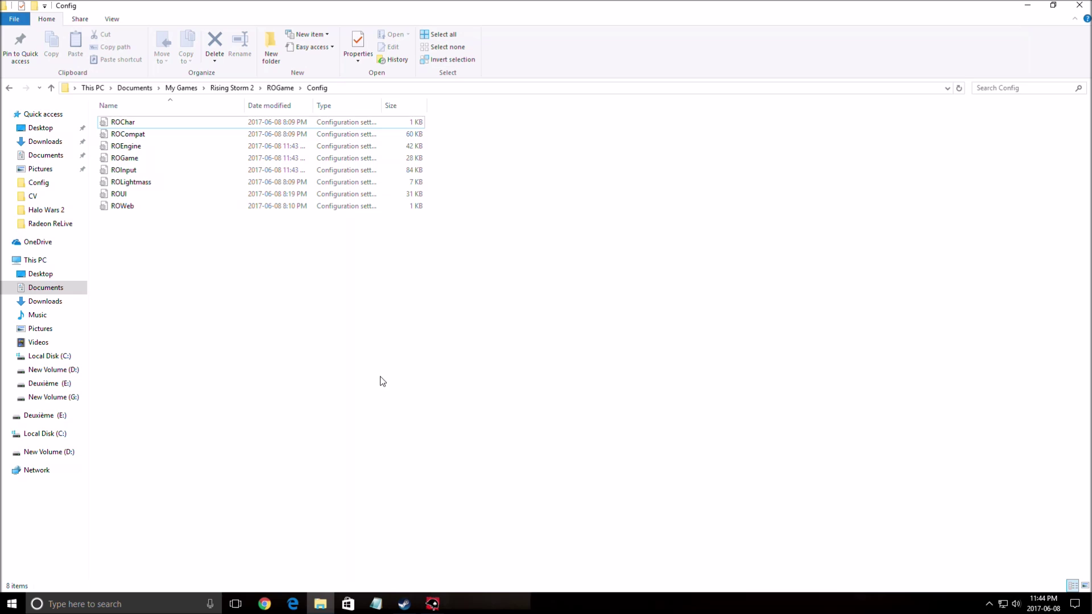
pyautogui.moveTo(346, 380)
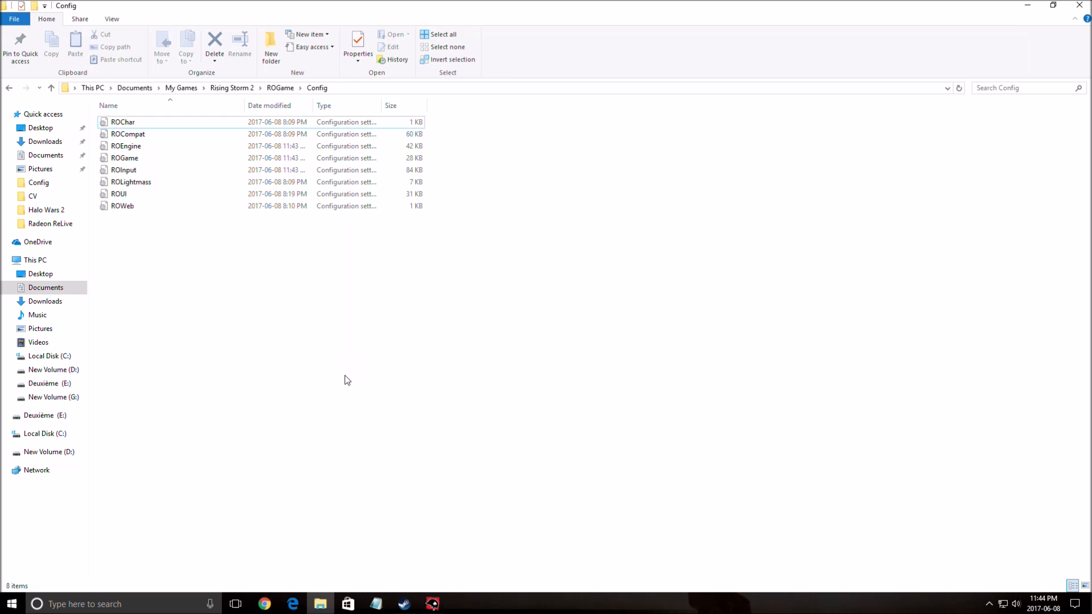
pyautogui.moveTo(328, 345)
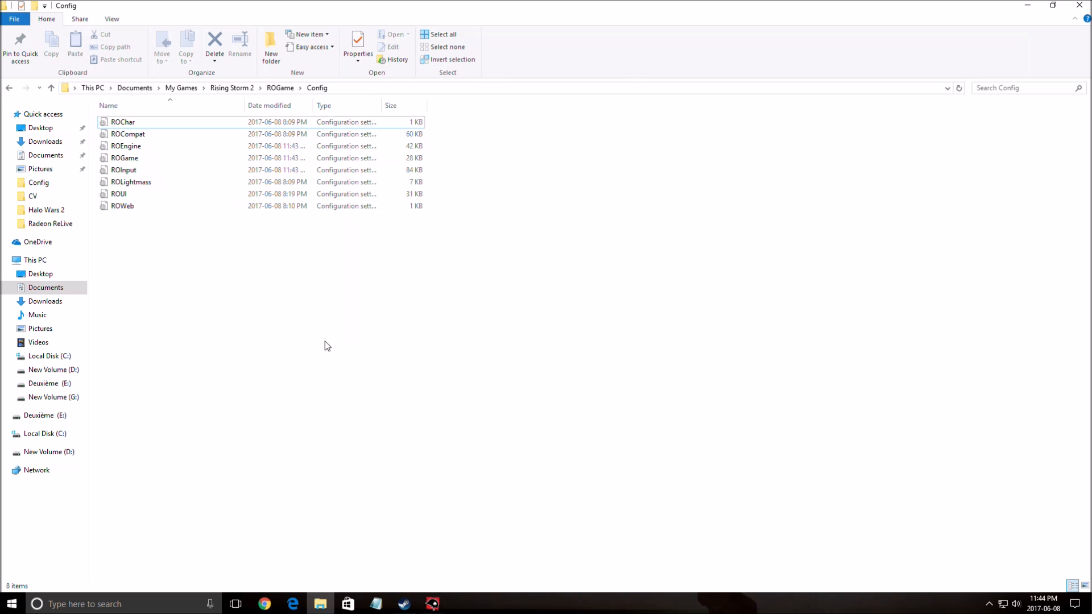
pyautogui.moveTo(418, 343)
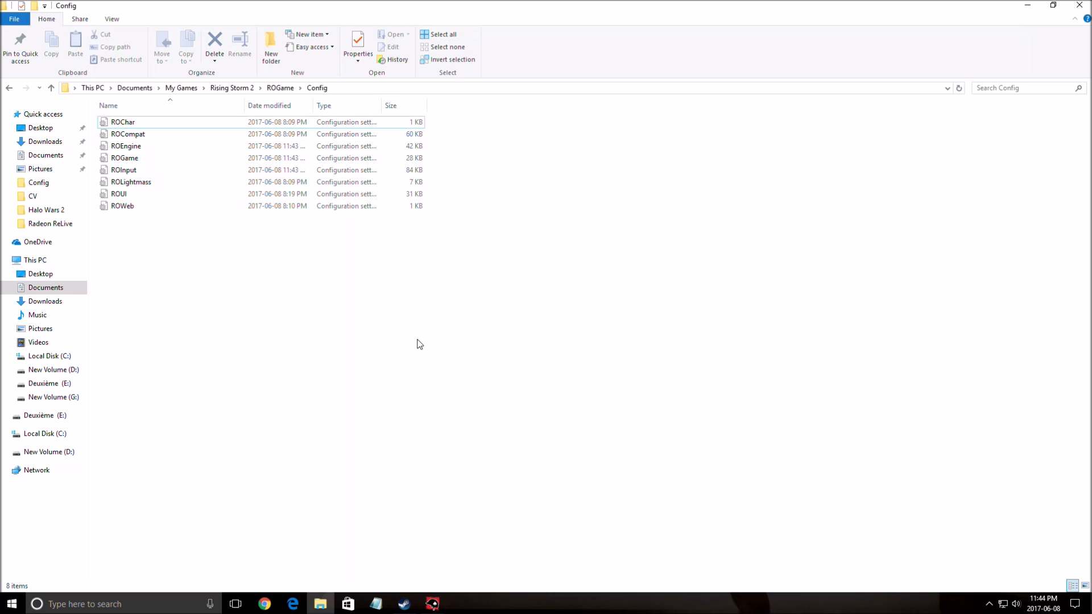
pyautogui.moveTo(414, 352)
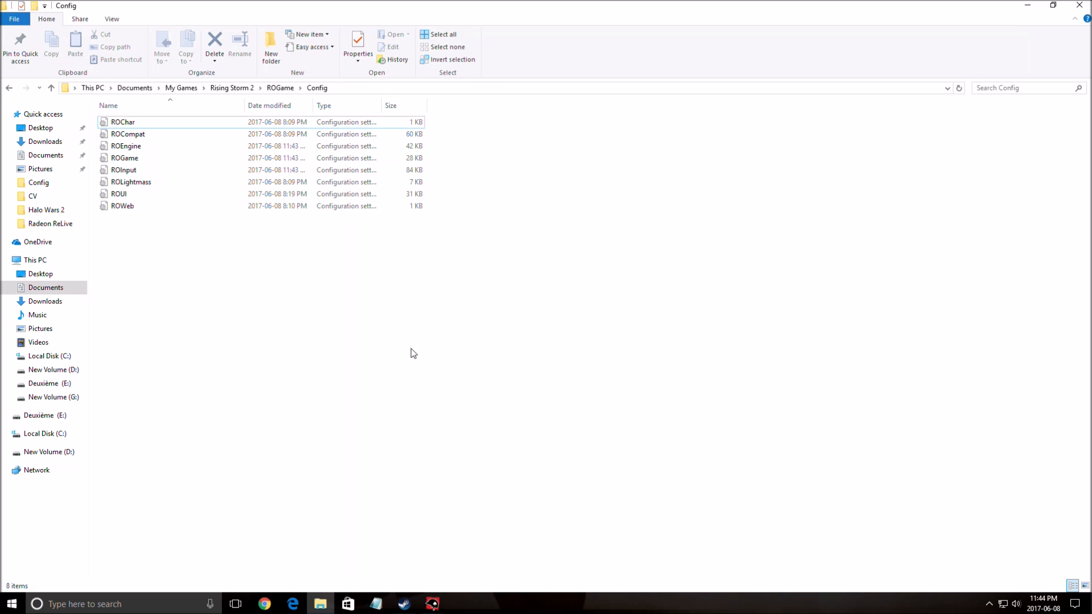
pyautogui.moveTo(439, 586)
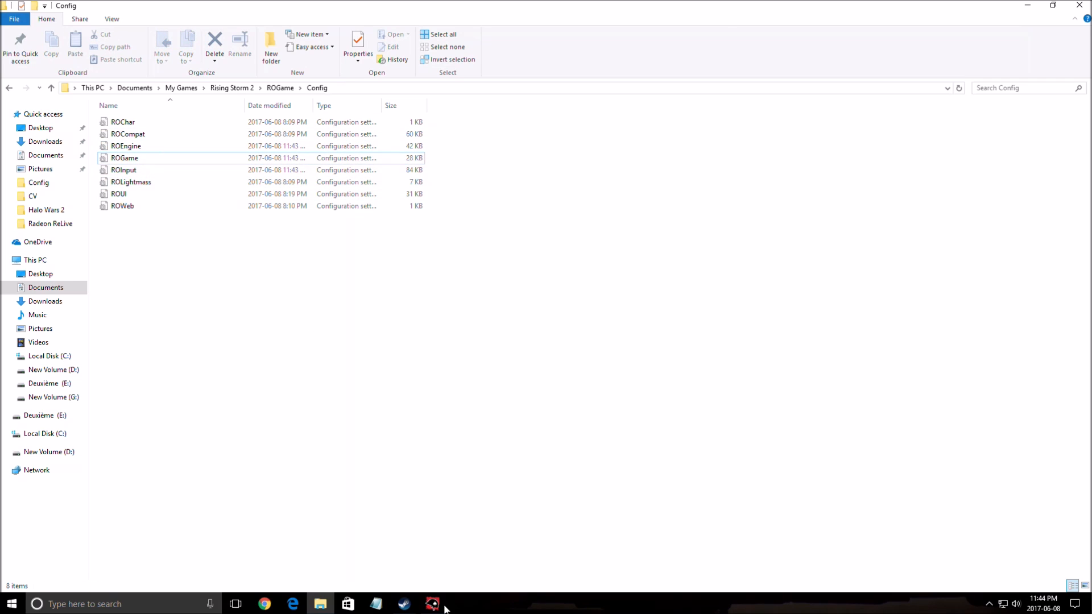
# Show the Video settings page and leave Shadow Quality at Low after a brief move to Ultra.
pyautogui.click(430, 603)
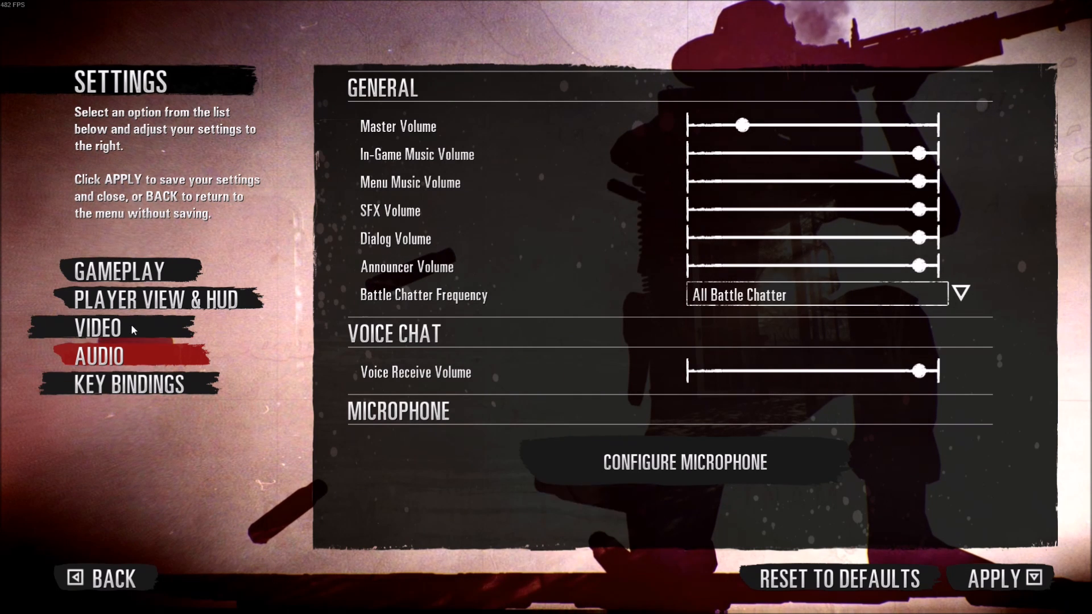
pyautogui.click(100, 328)
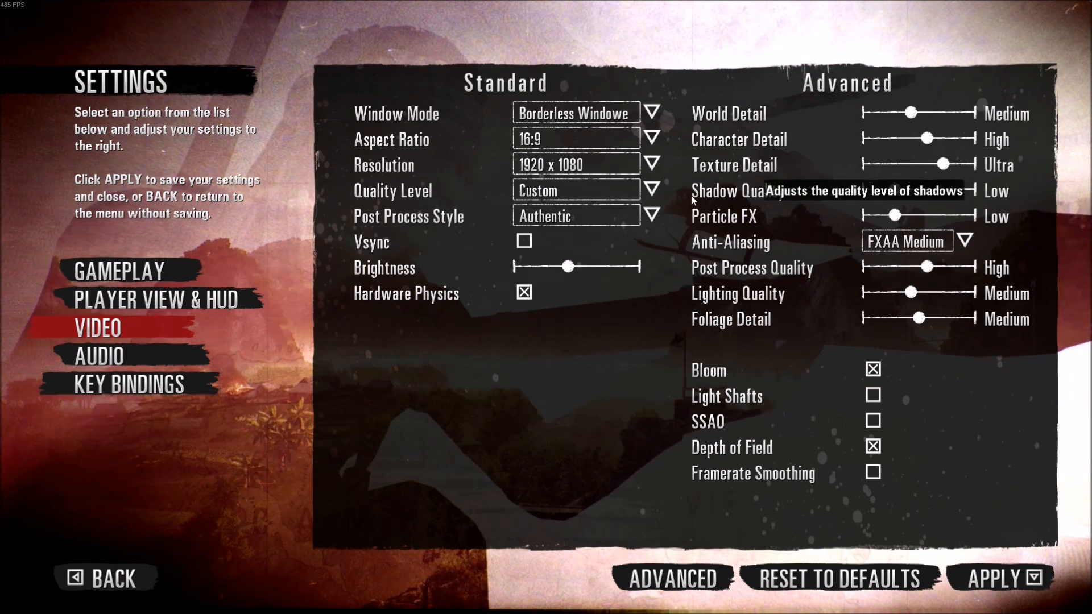
pyautogui.moveTo(732, 224)
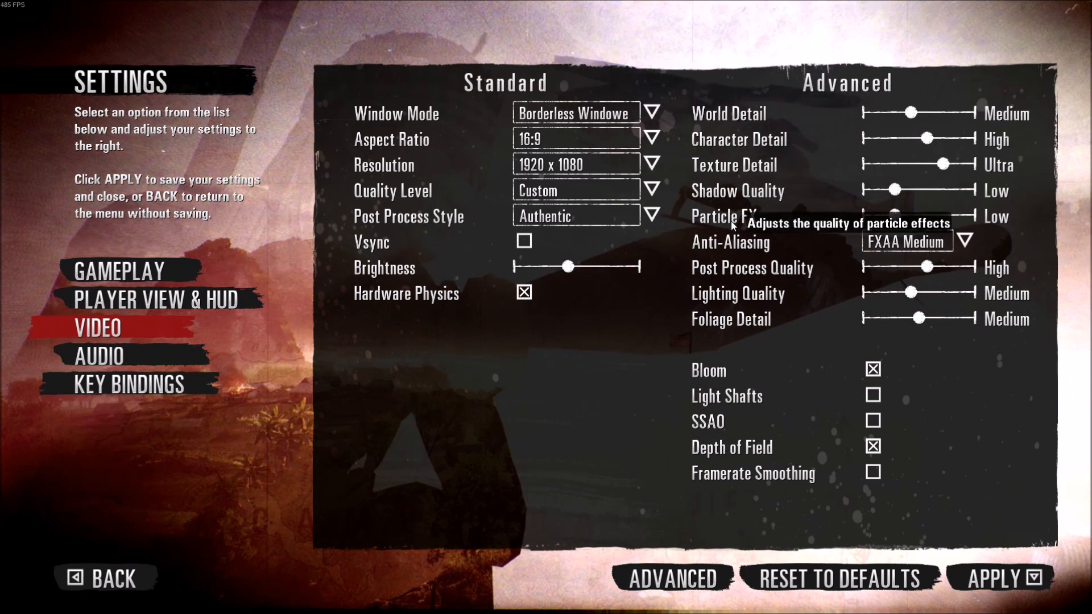
pyautogui.moveTo(752, 310)
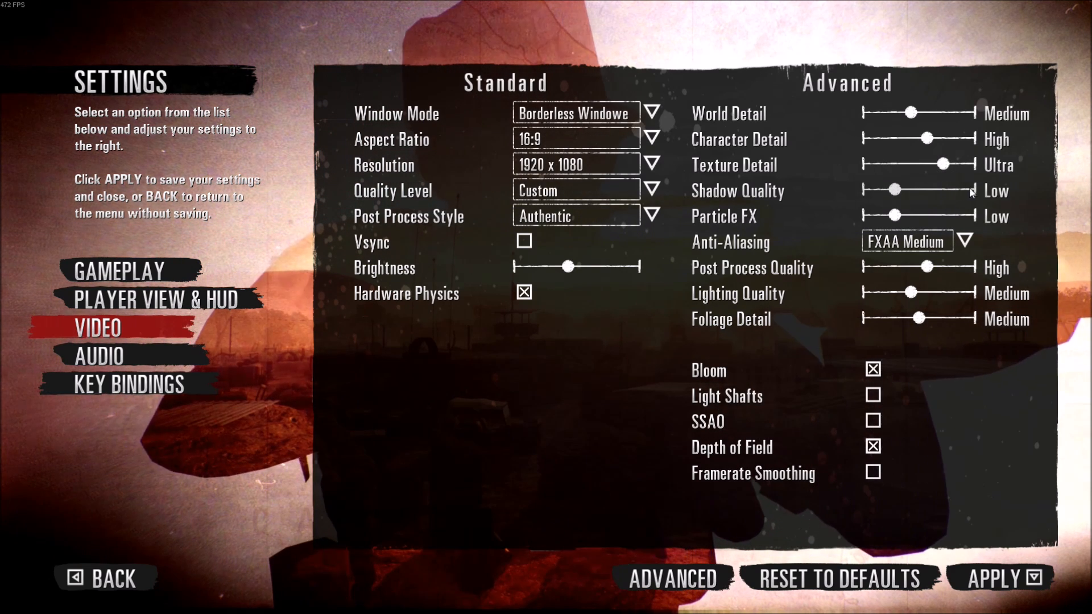
pyautogui.moveTo(892, 190); pyautogui.dragTo(947, 190)
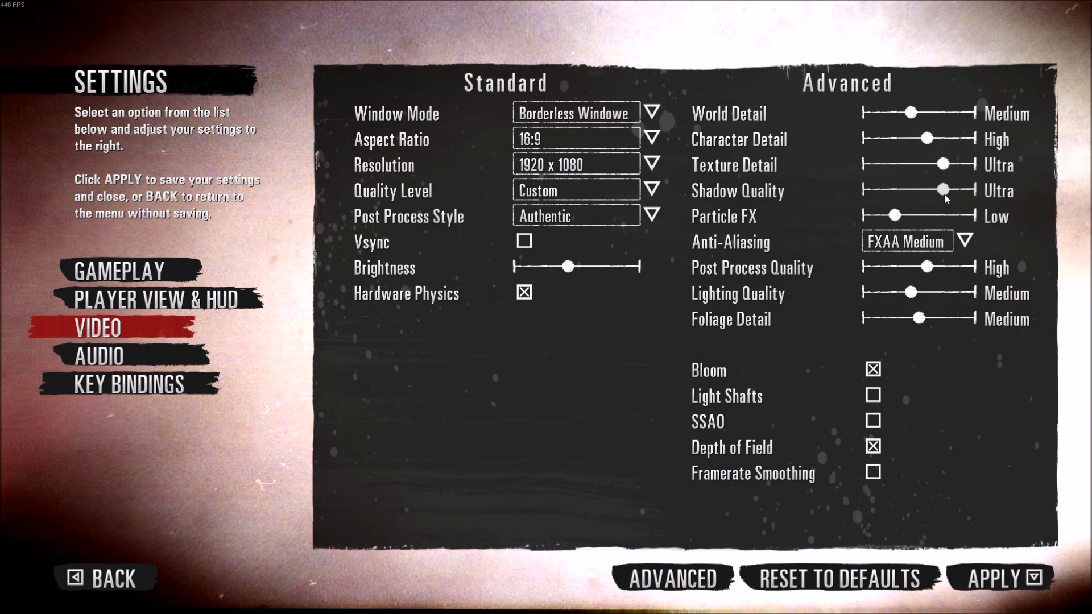
pyautogui.moveTo(947, 190); pyautogui.dragTo(891, 190)
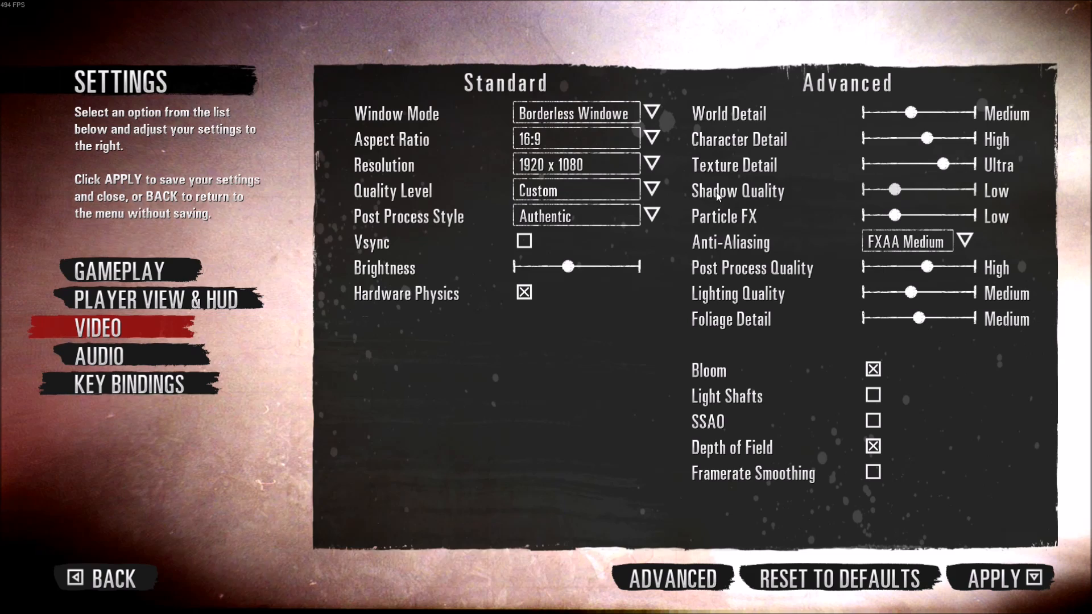
pyautogui.moveTo(891, 220)
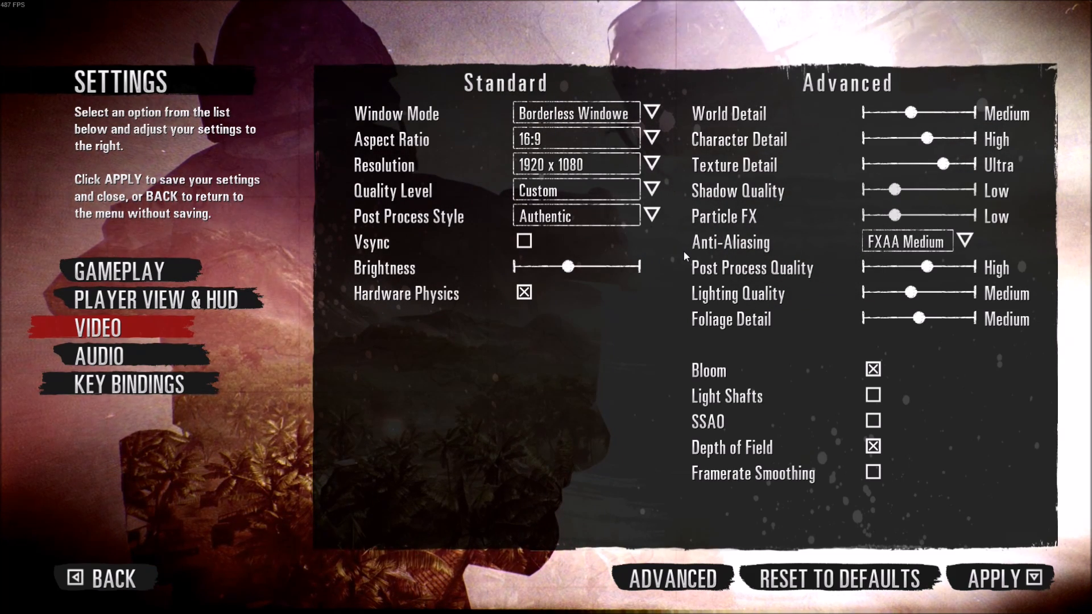
pyautogui.moveTo(741, 219)
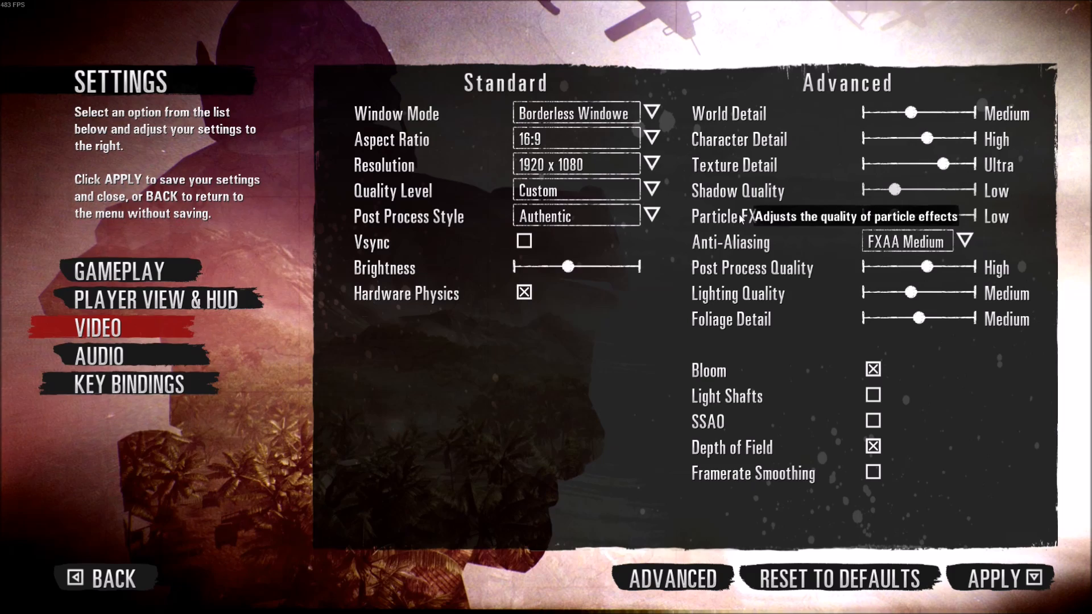
pyautogui.moveTo(848, 325)
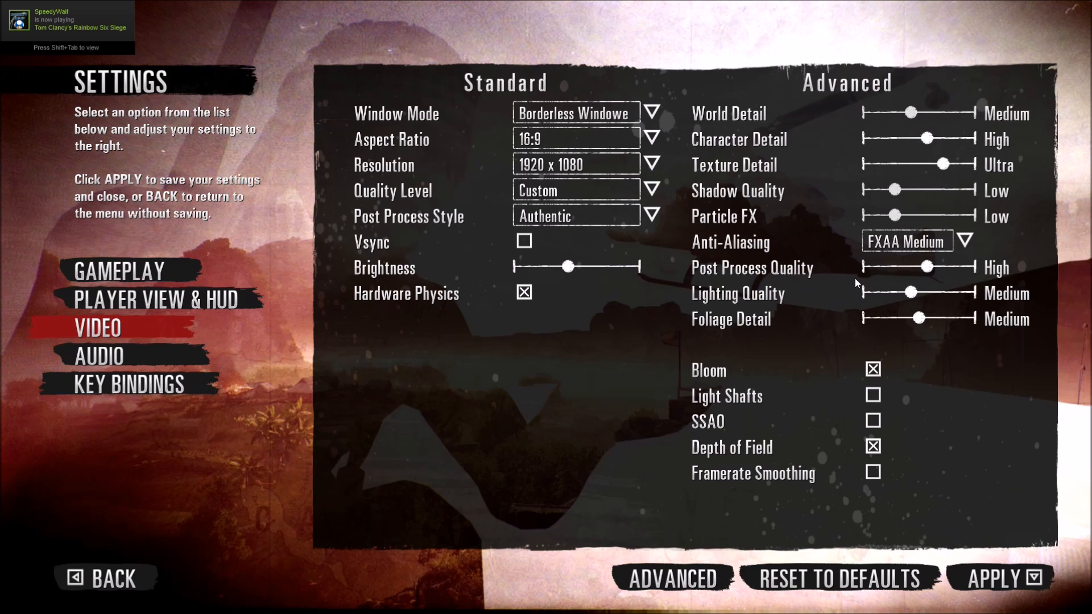
pyautogui.moveTo(907, 115)
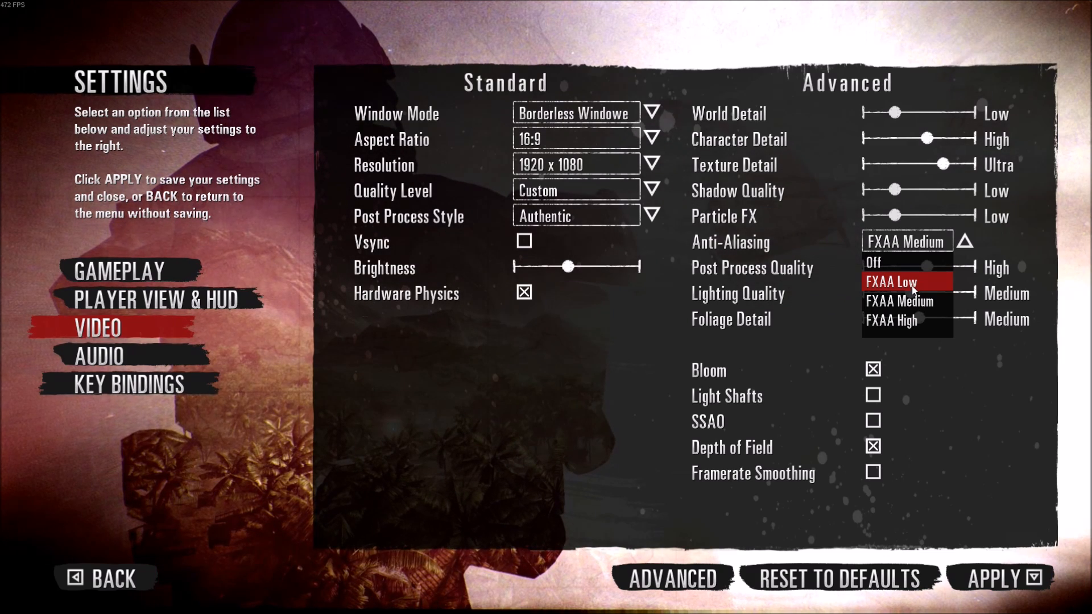
pyautogui.moveTo(890, 271)
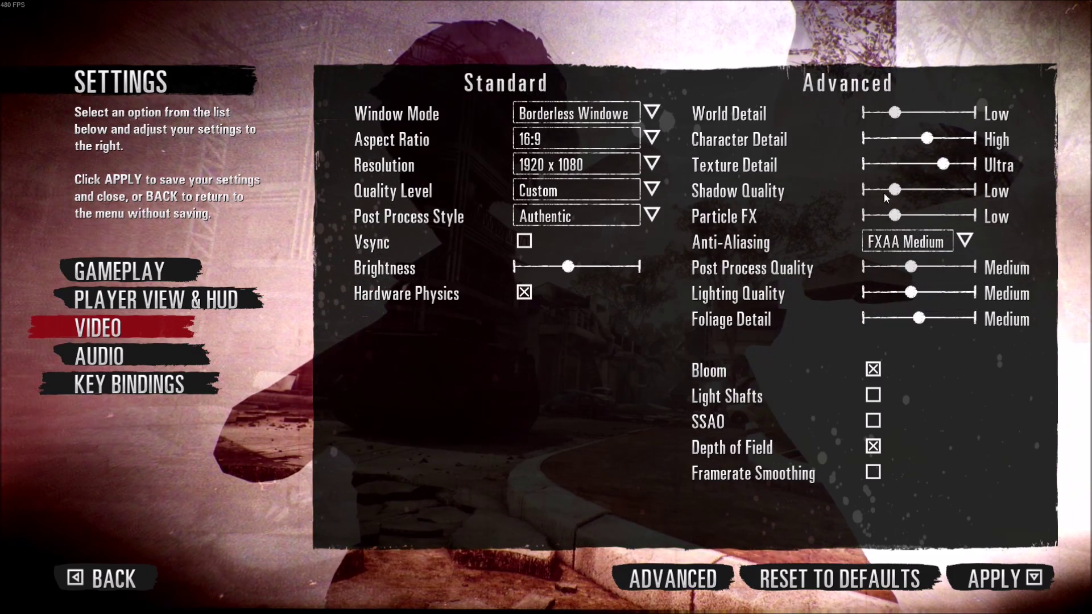
pyautogui.moveTo(766, 316)
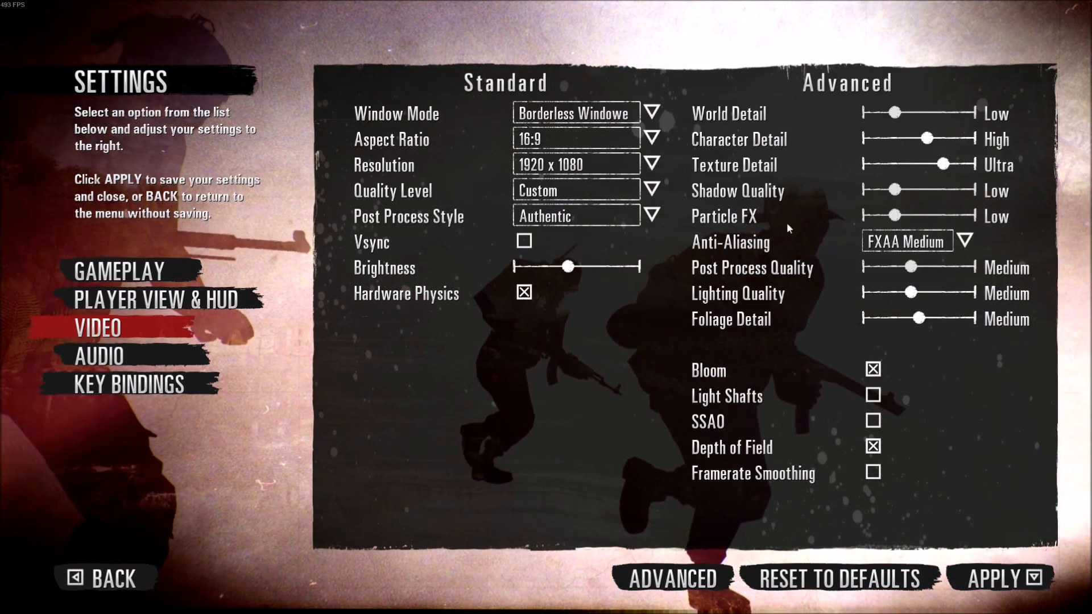
pyautogui.moveTo(832, 91)
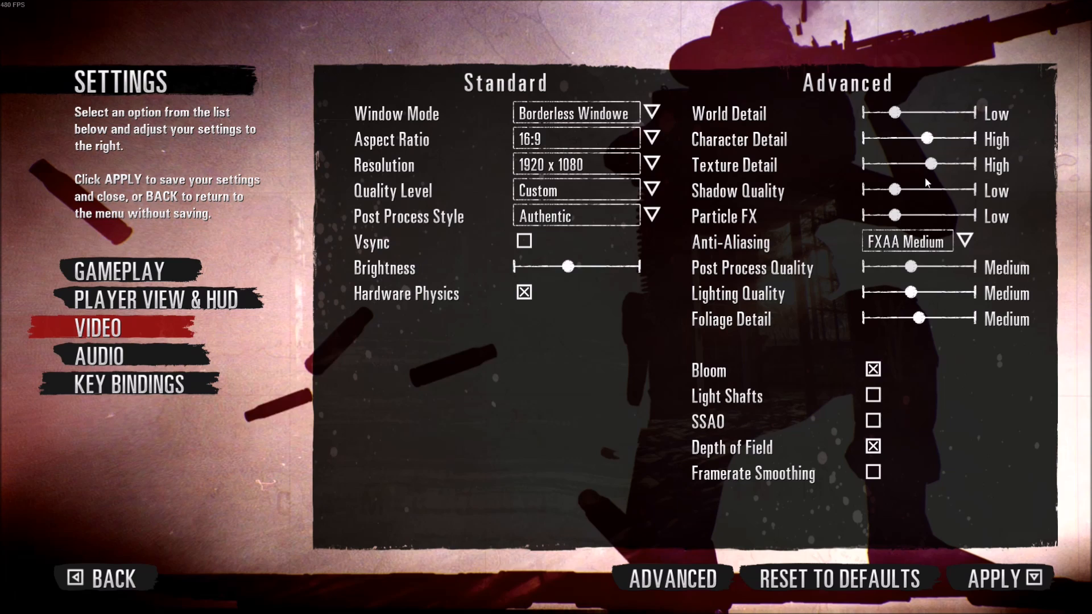
pyautogui.moveTo(896, 169)
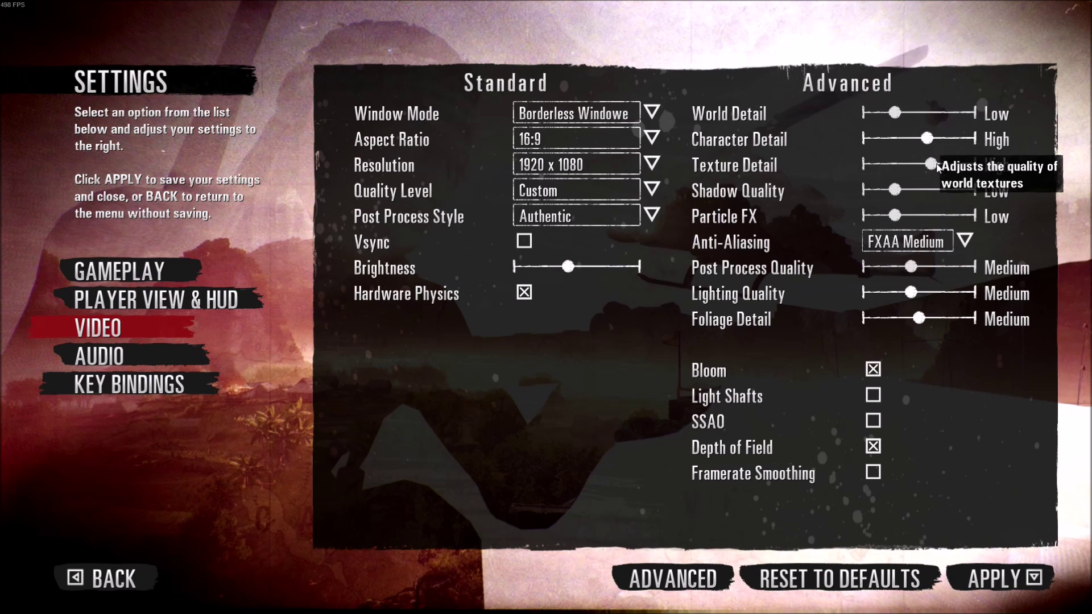
# Keep Texture Detail at Ultra while the other advanced sliders sit at Low.
pyautogui.moveTo(929, 165); pyautogui.dragTo(947, 165)
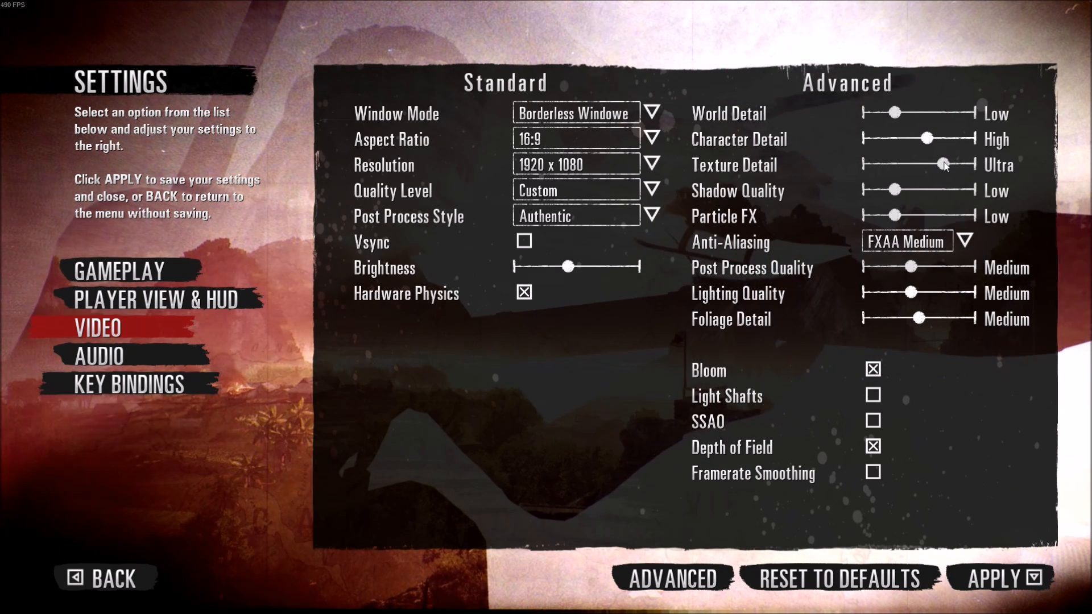
pyautogui.moveTo(942, 170)
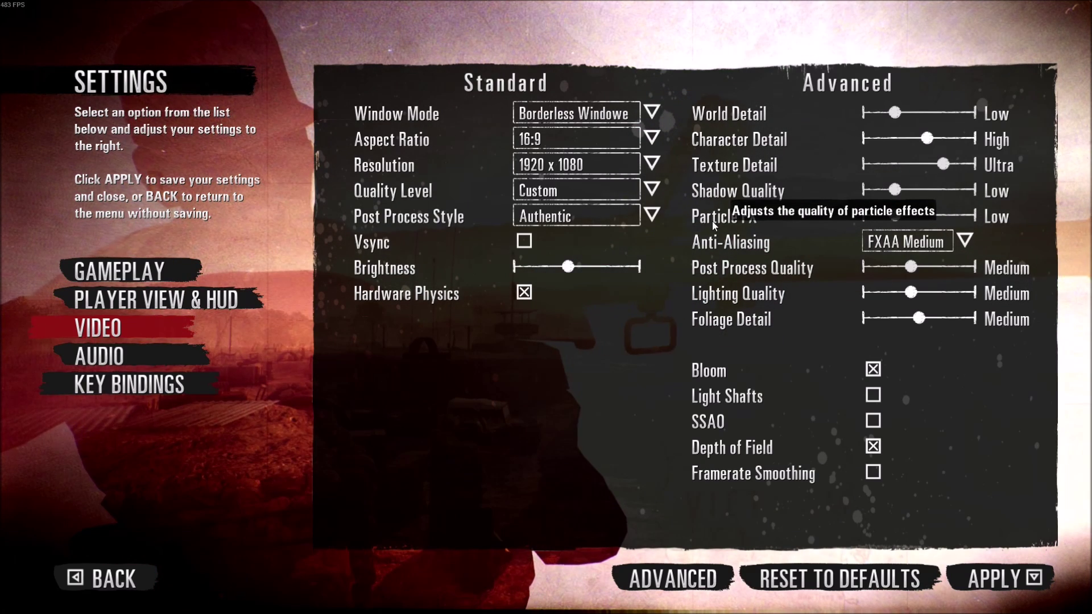
pyautogui.moveTo(506, 353)
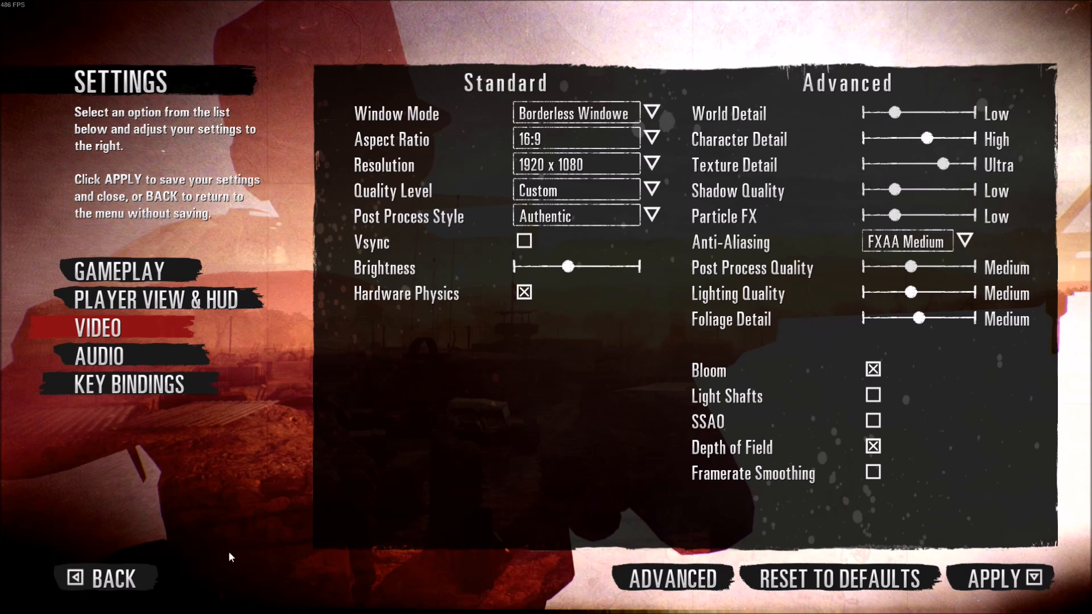
# Exit the game and reach the ROGame Config folder listing the ROEngine file.
pyautogui.click(1003, 592)
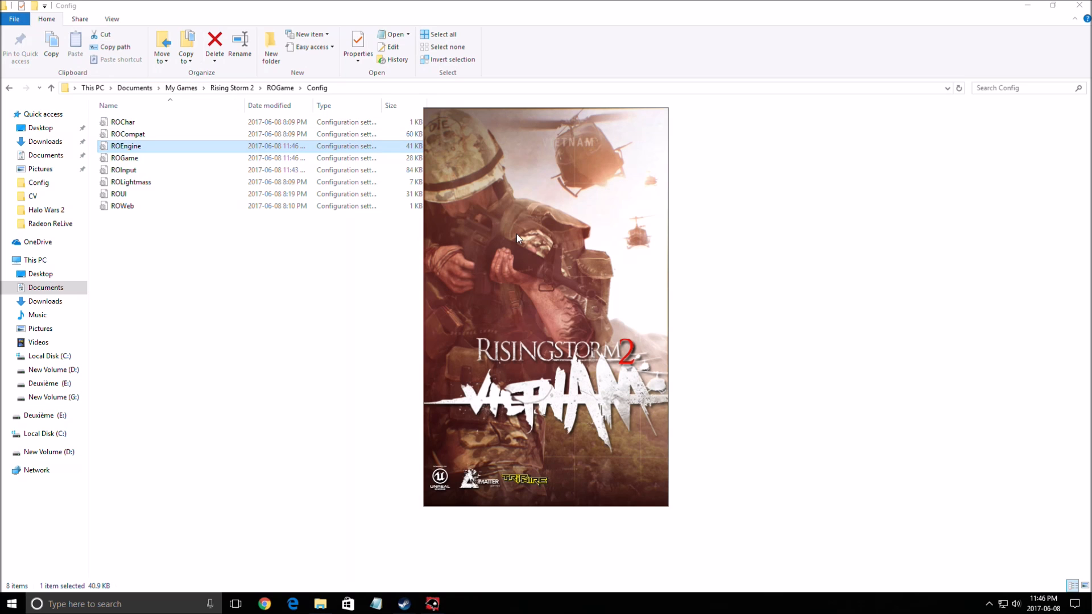
pyautogui.click(445, 442)
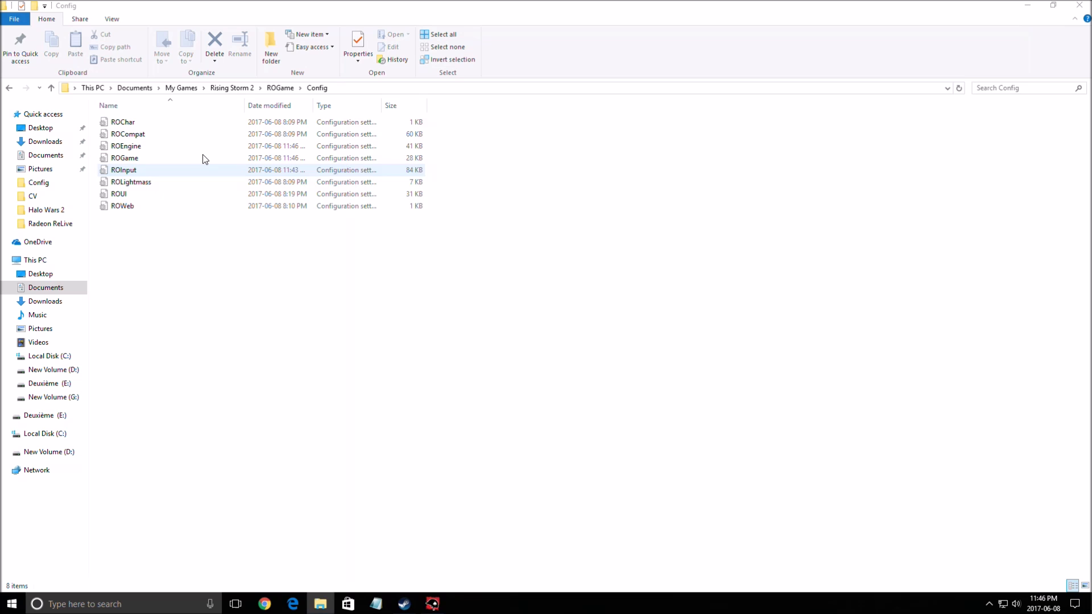
pyautogui.click(127, 146)
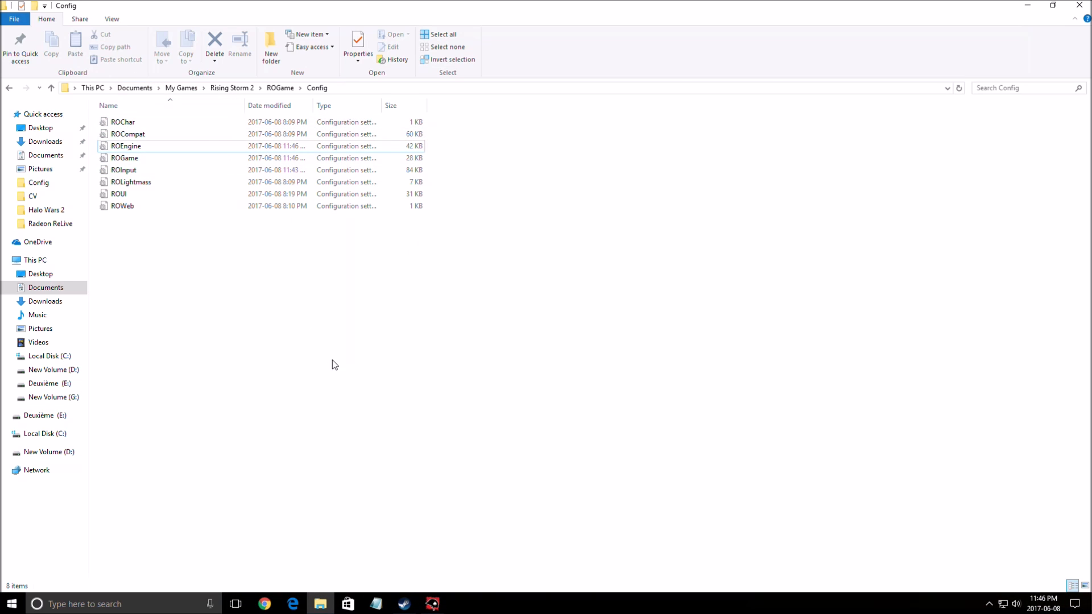
pyautogui.moveTo(229, 100)
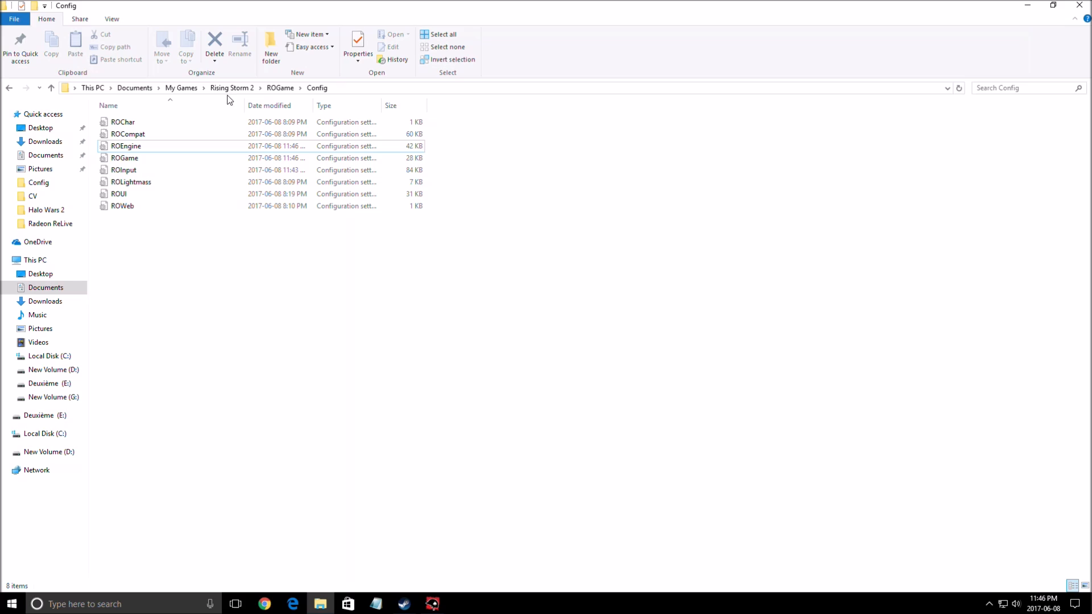
pyautogui.moveTo(325, 98)
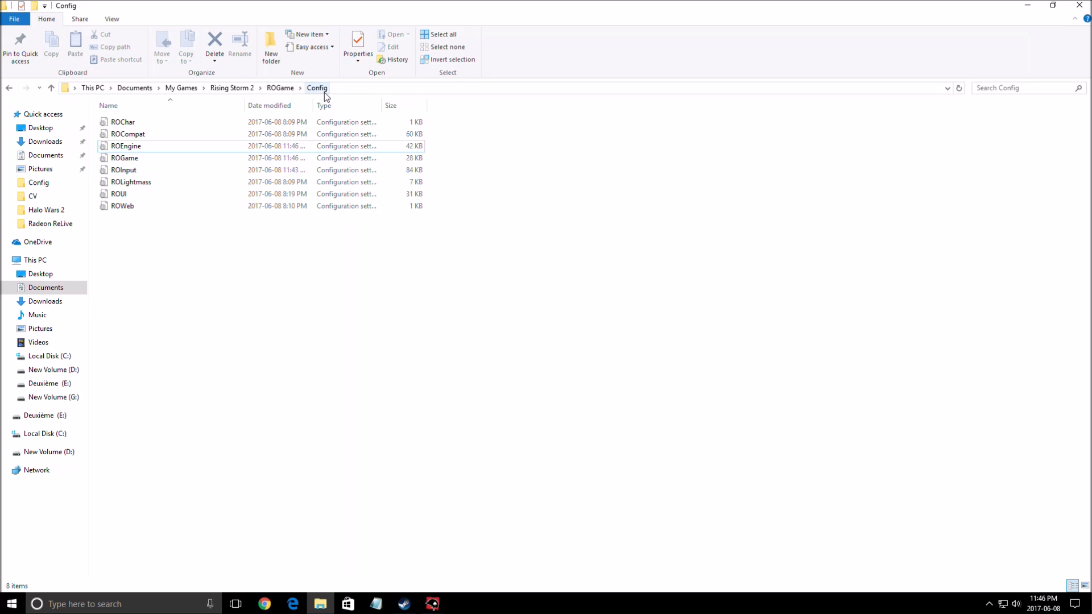
# Open ROEngine in Notepad and scroll down to its [SystemSettings] section.
pyautogui.doubleClick(125, 145)
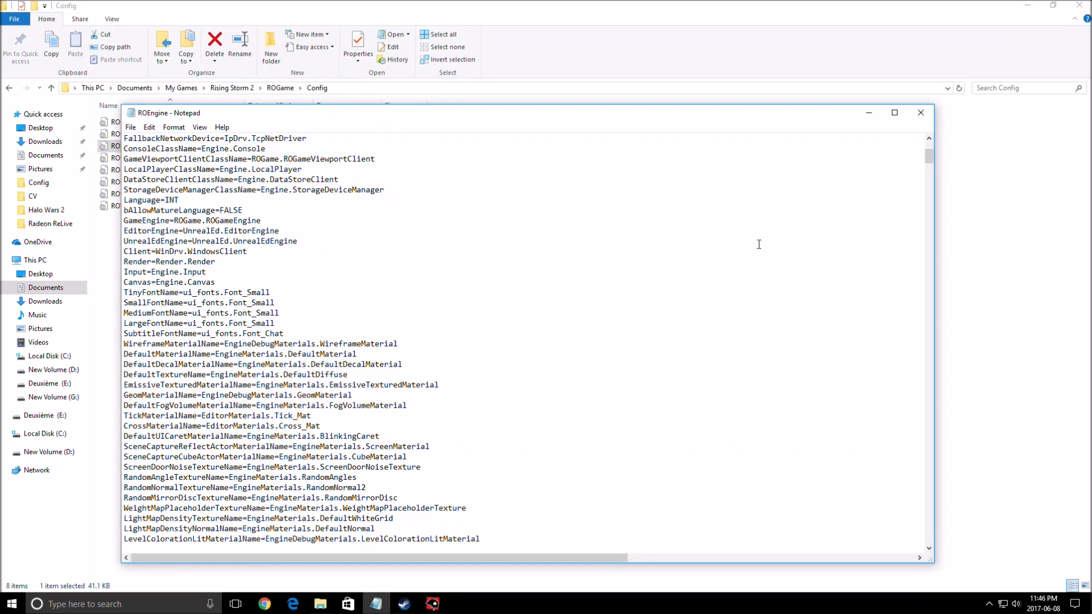
pyautogui.scroll(-3)
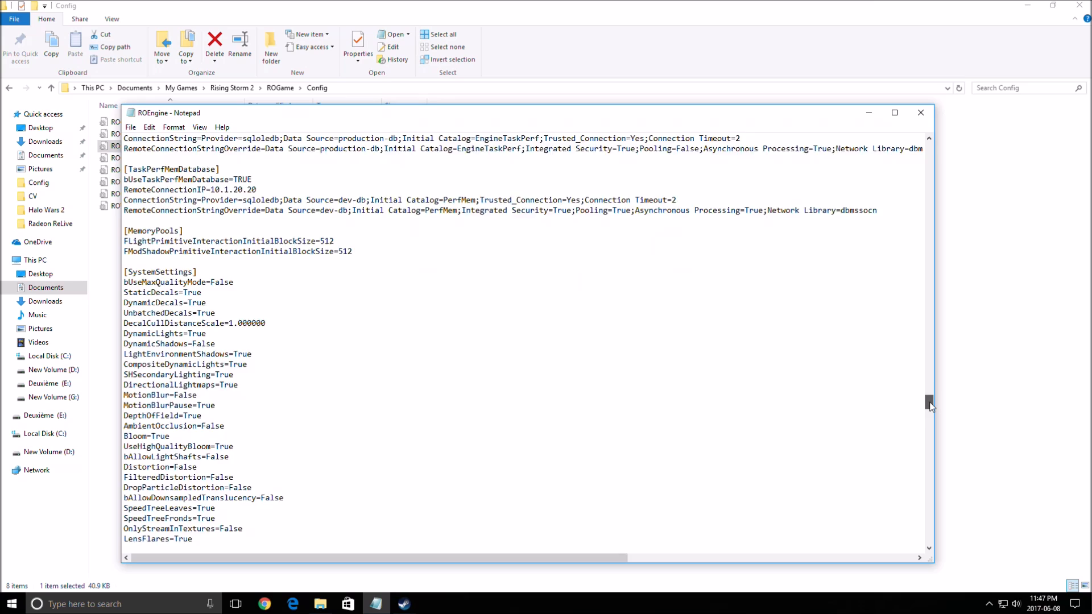
pyautogui.scroll(-3)
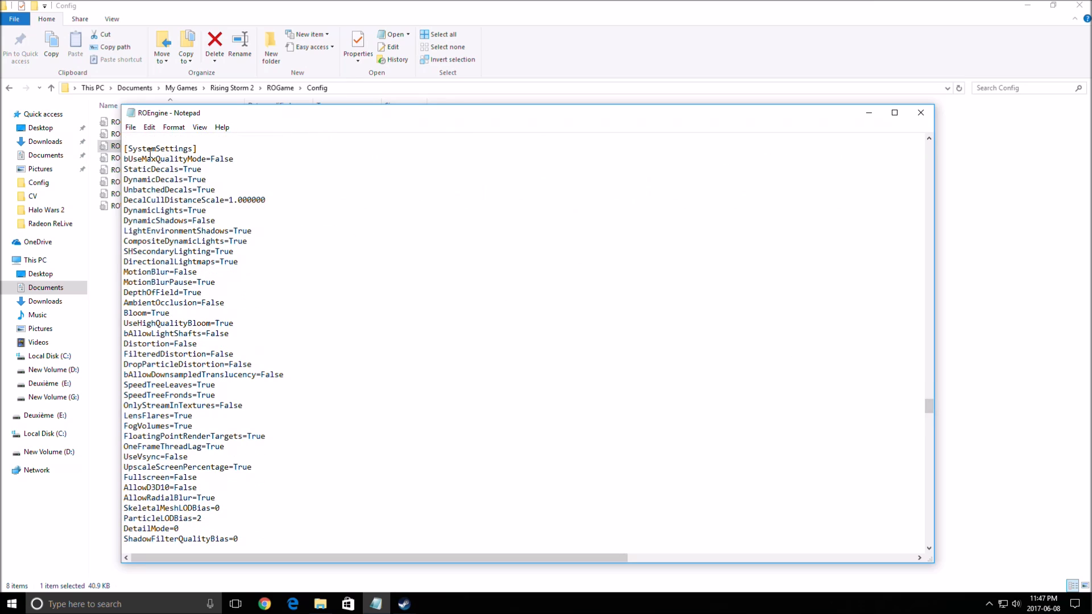
pyautogui.scroll(-3)
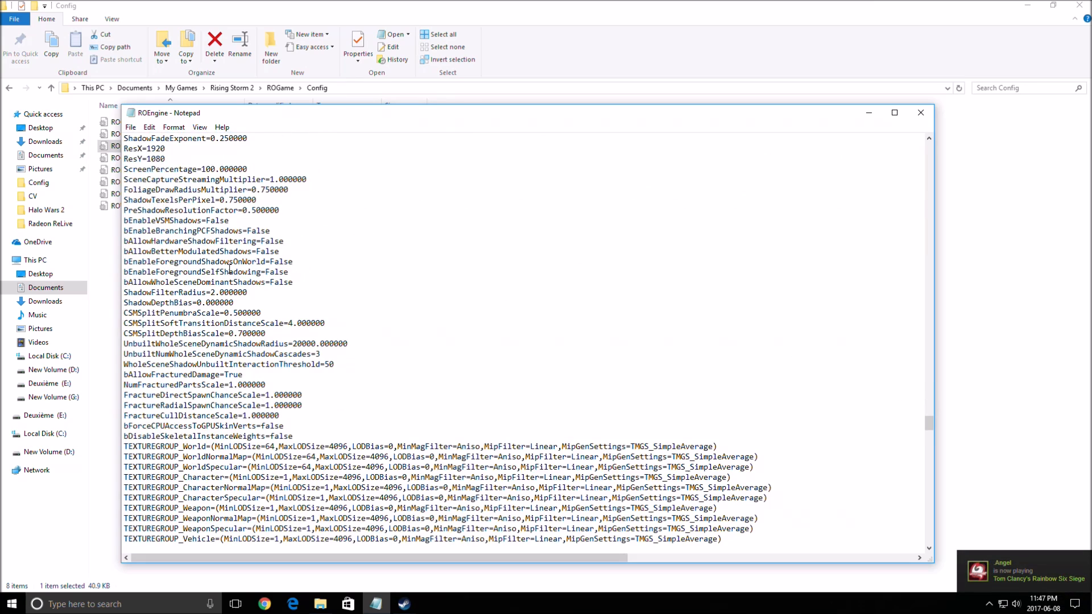
pyautogui.scroll(-3)
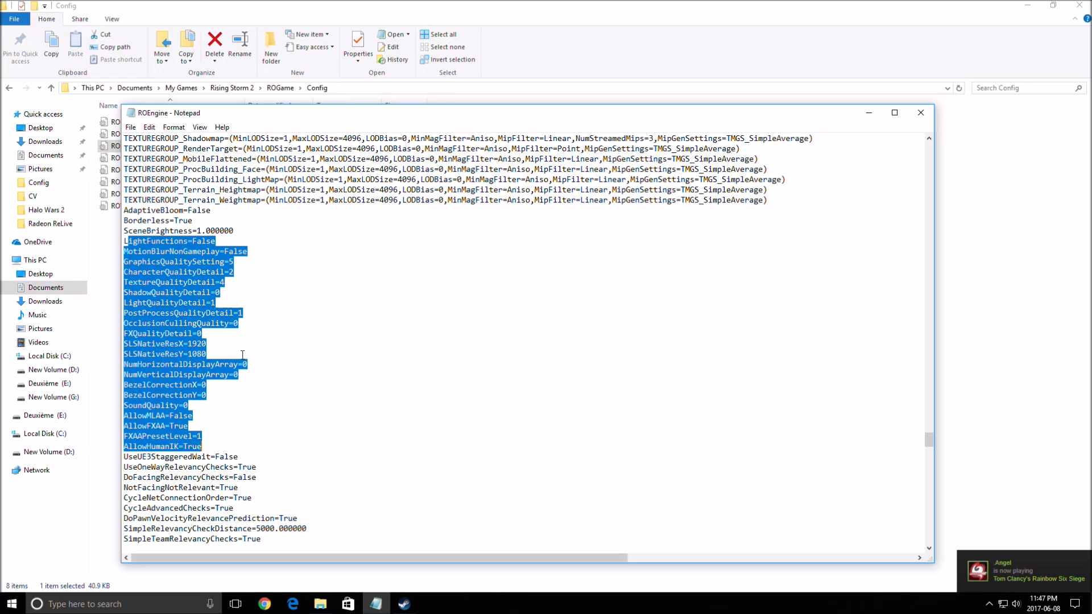
# Change DynamicLights=True to DynamicLights=False under SystemSettings.
pyautogui.click(169, 262)
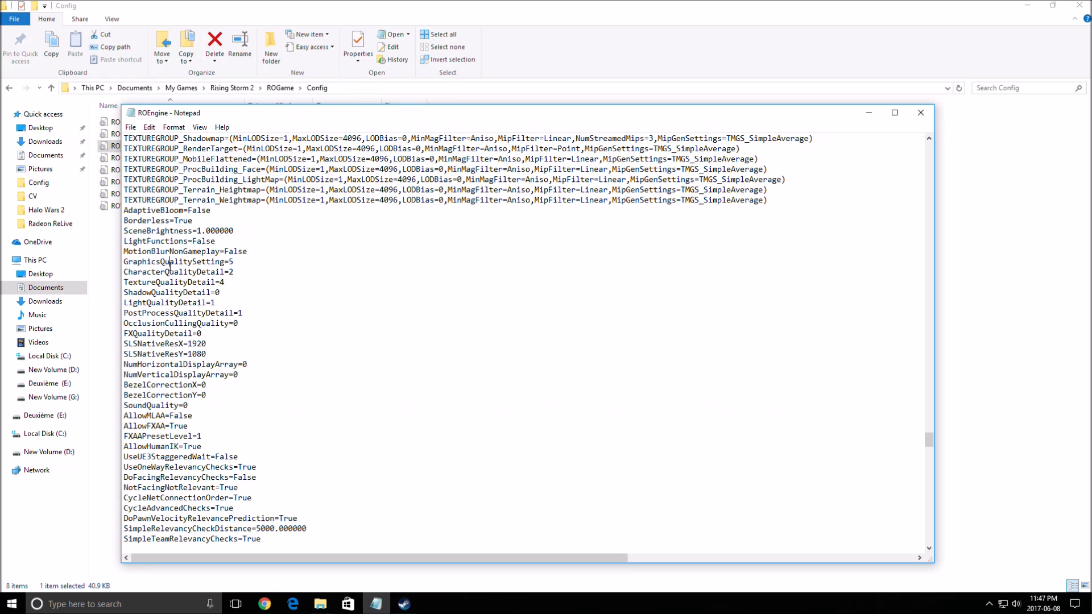
pyautogui.moveTo(138, 250); pyautogui.dragTo(202, 352)
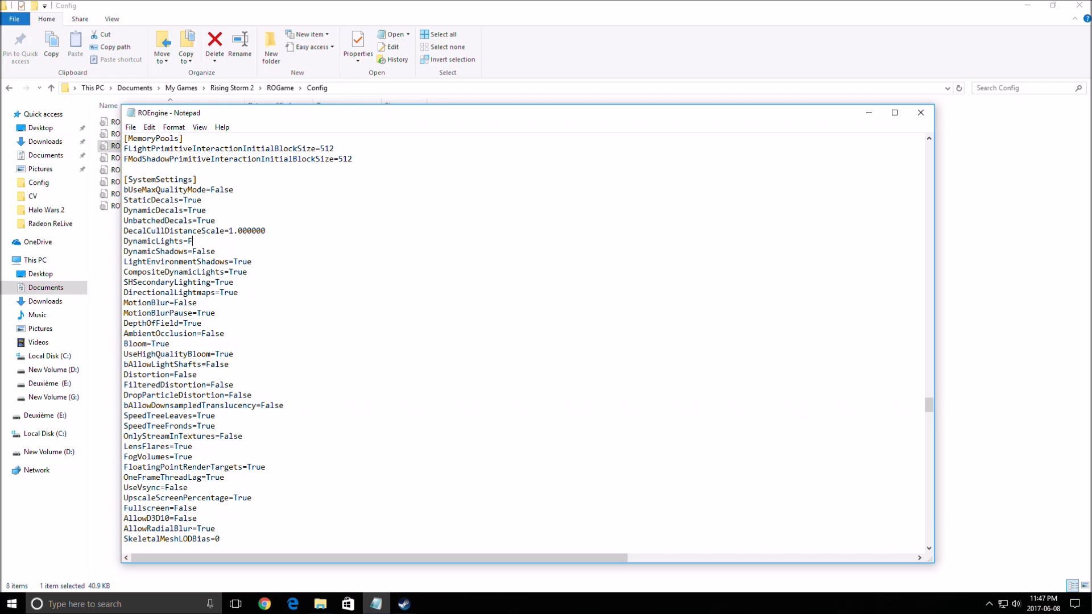
pyautogui.write('alse')
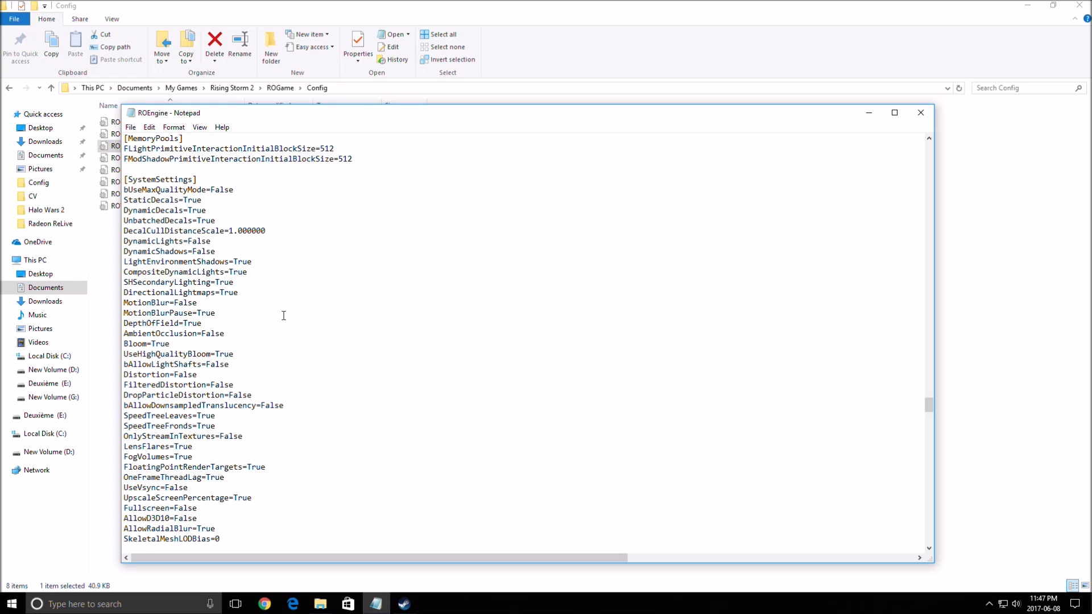
pyautogui.click(214, 252)
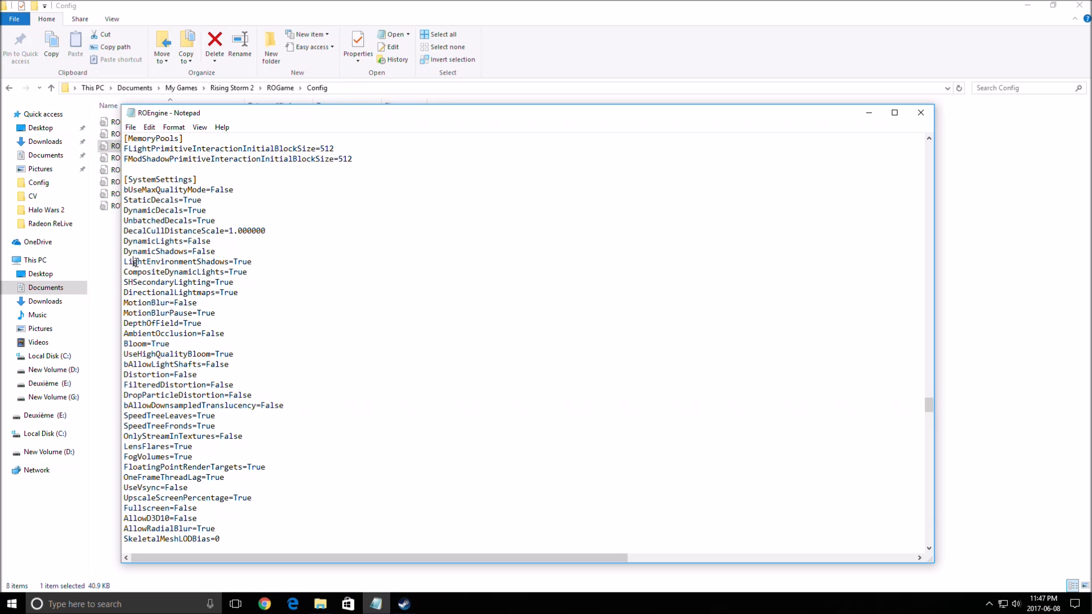
pyautogui.scroll(-3)
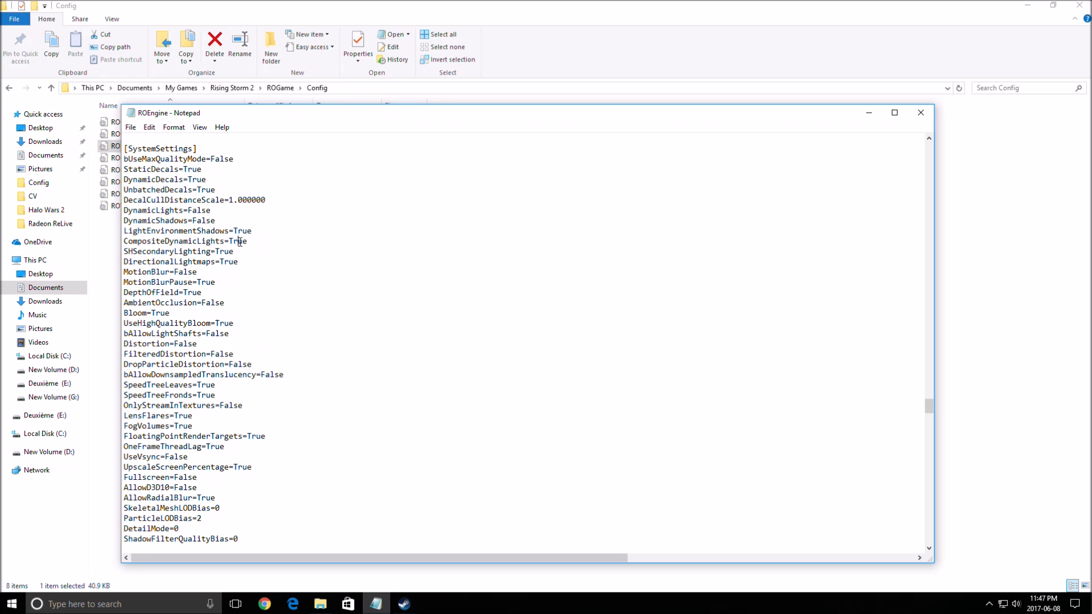
pyautogui.moveTo(292, 289)
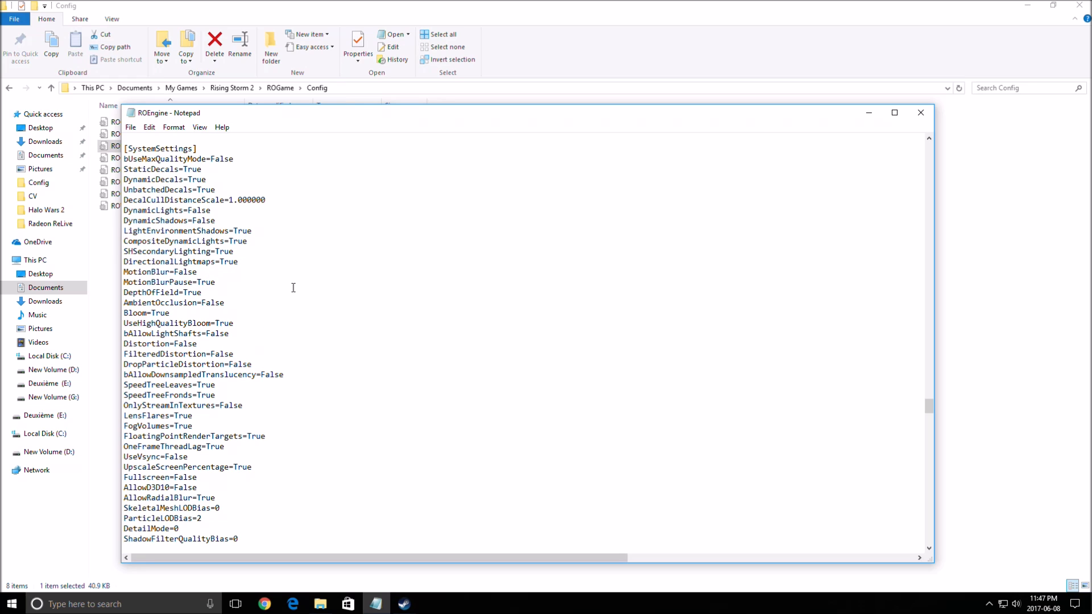
pyautogui.press('Ctrl+f')
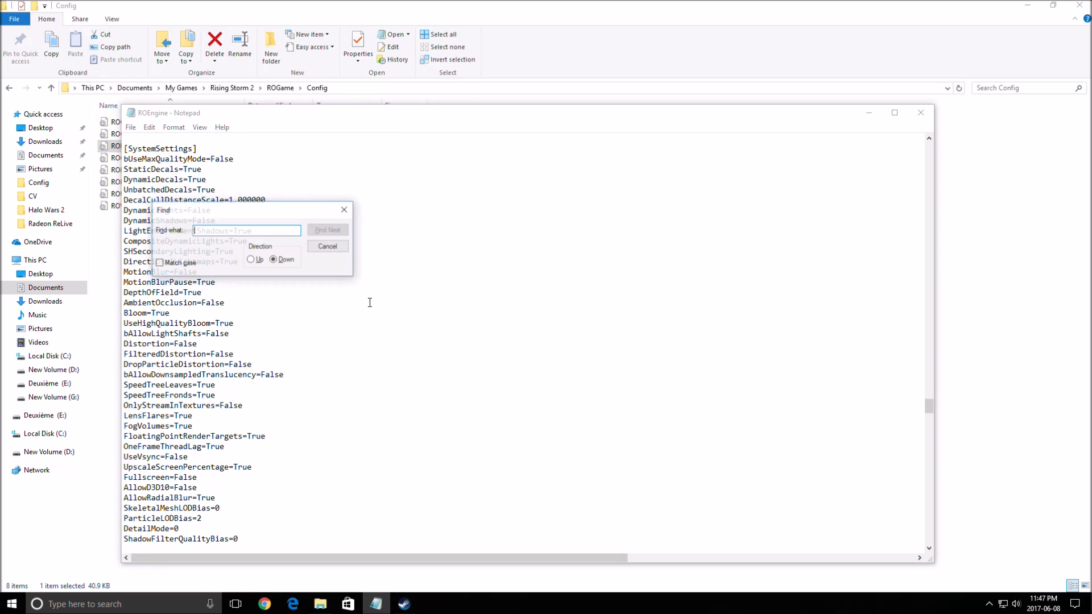
pyautogui.click(327, 230)
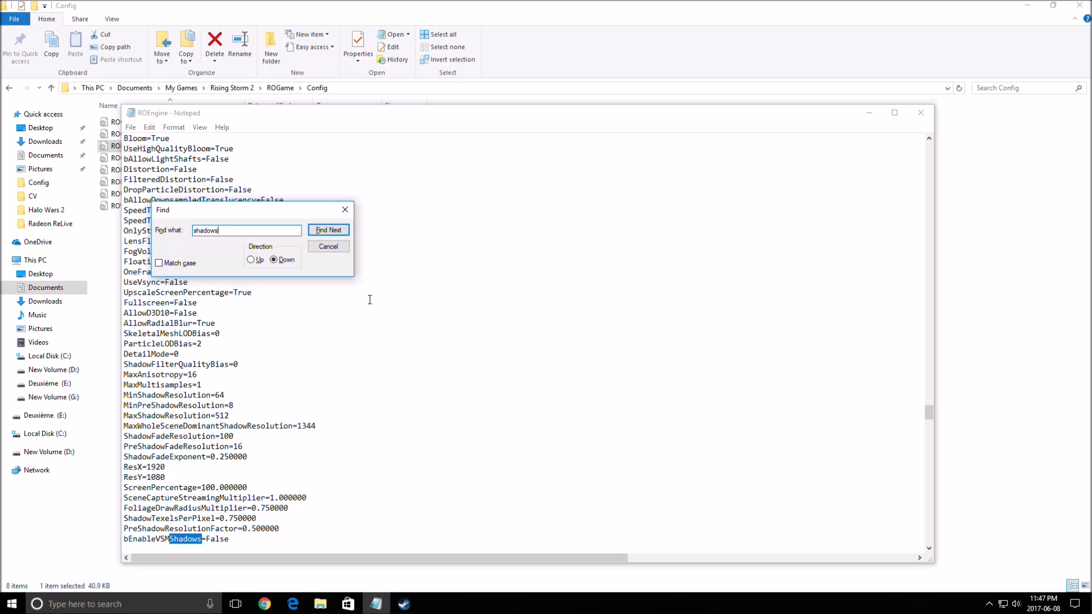
pyautogui.moveTo(210, 376)
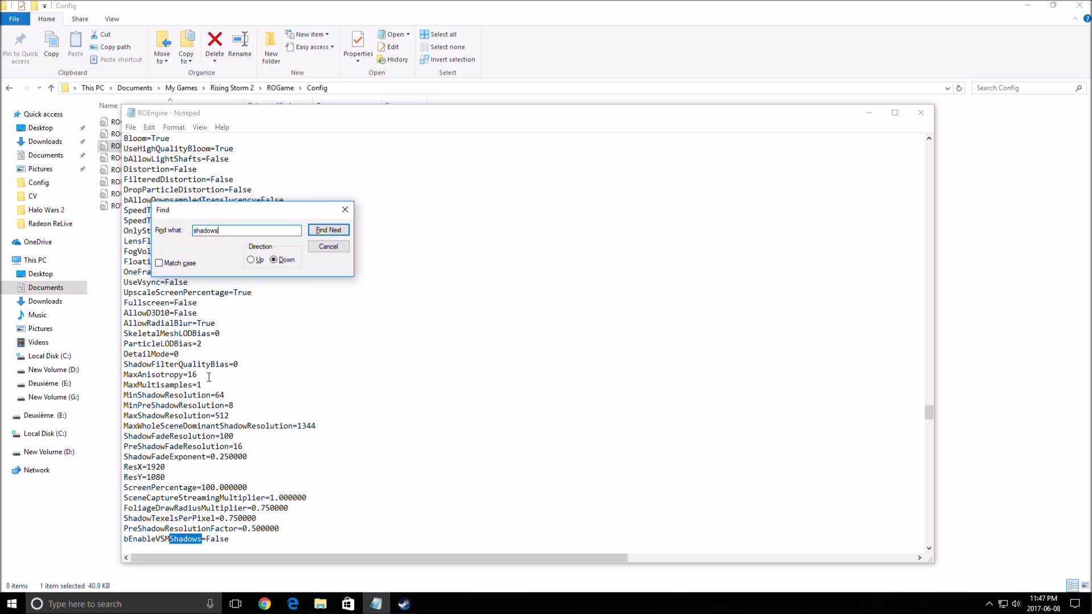
pyautogui.click(328, 246)
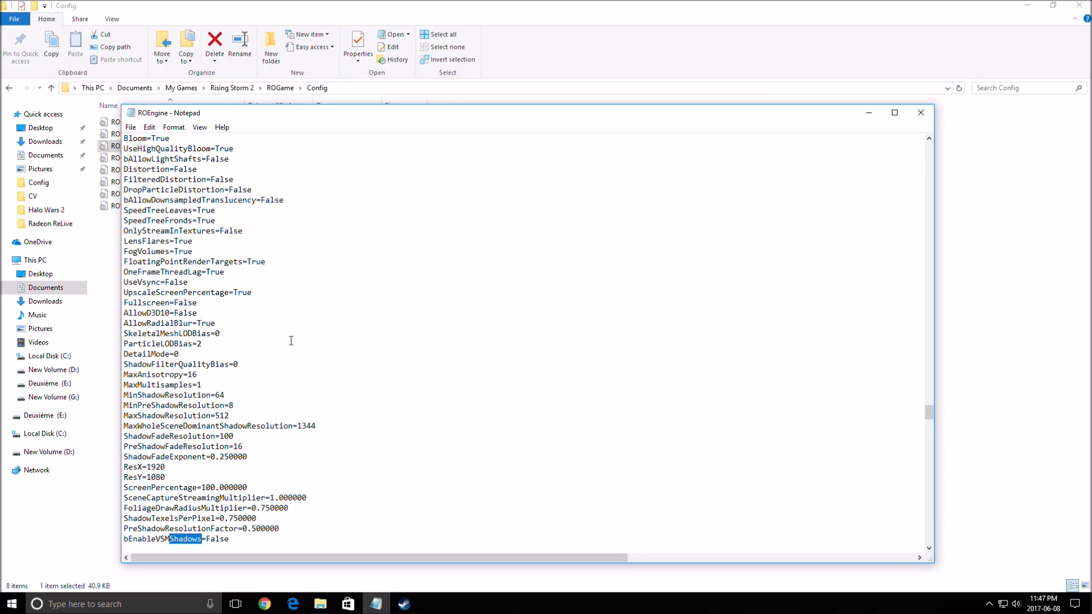
pyautogui.scroll(-3)
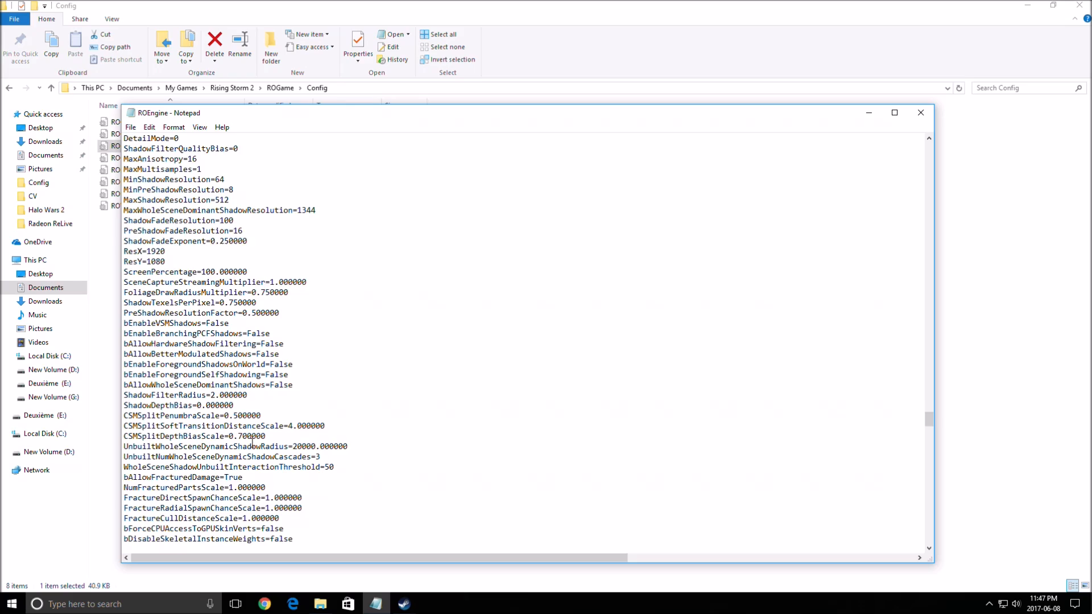
pyautogui.scroll(-3)
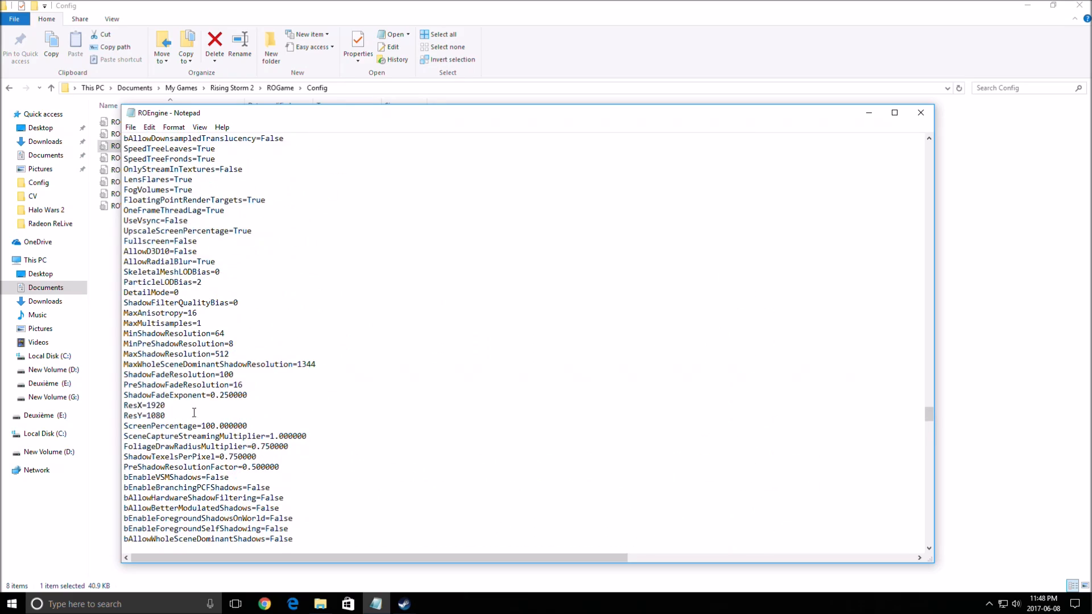
pyautogui.scroll(-3)
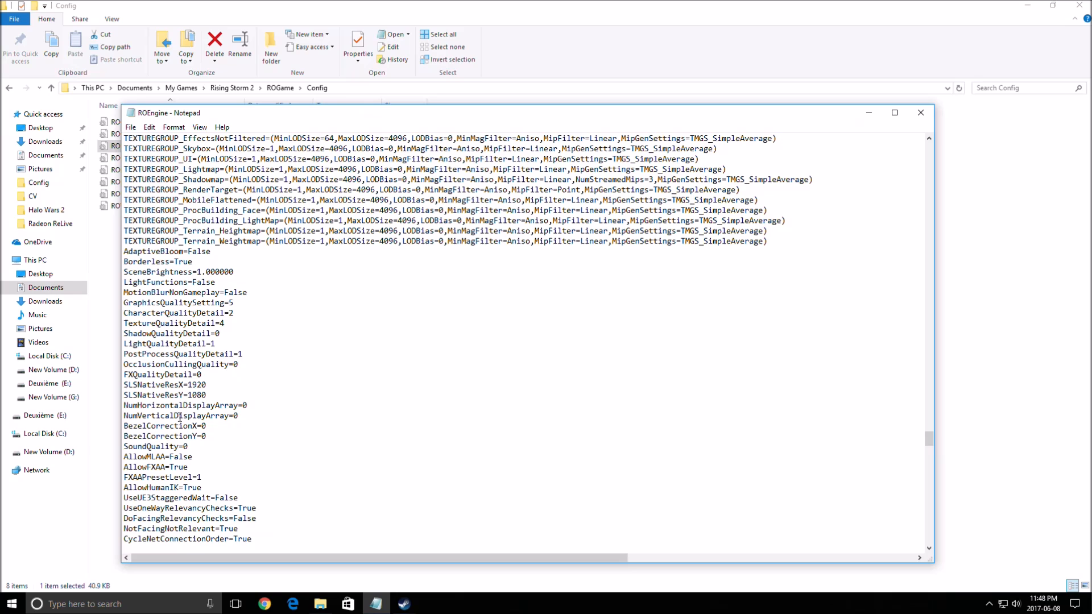
pyautogui.scroll(-3)
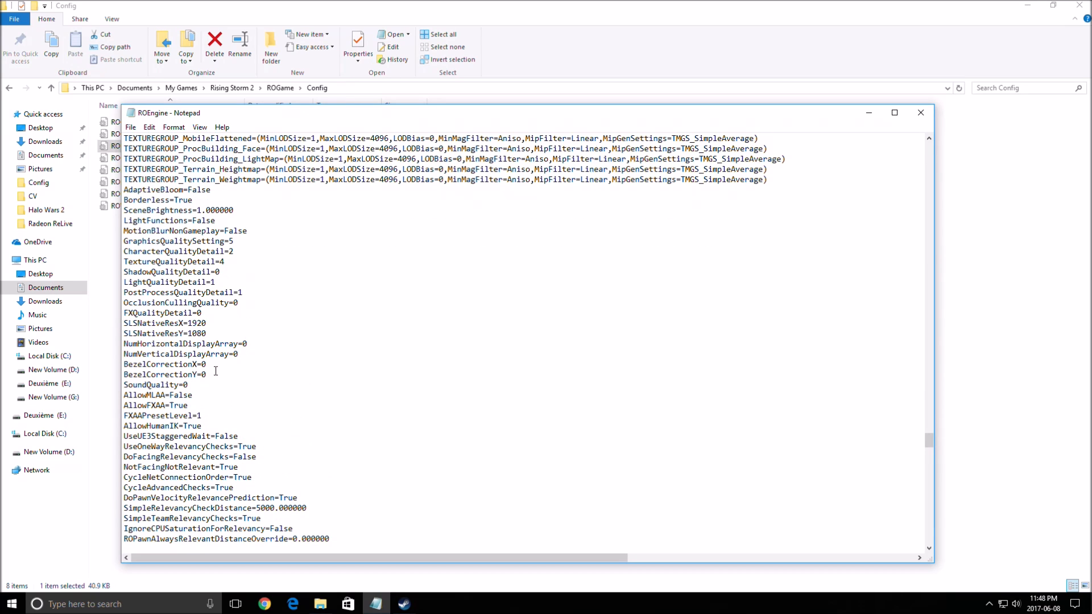
pyautogui.scroll(-3)
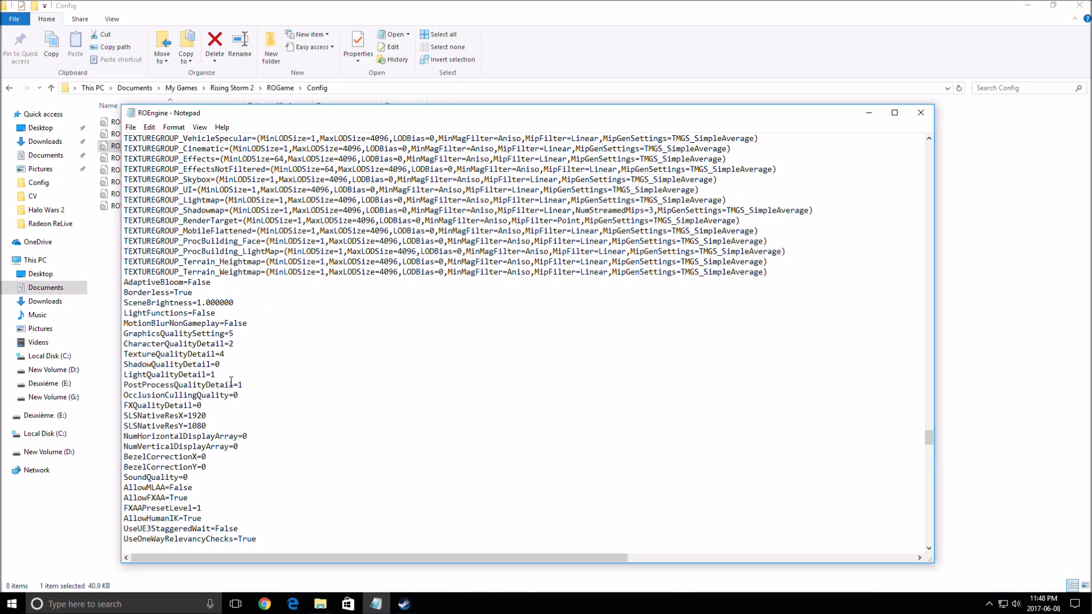
pyautogui.scroll(-3)
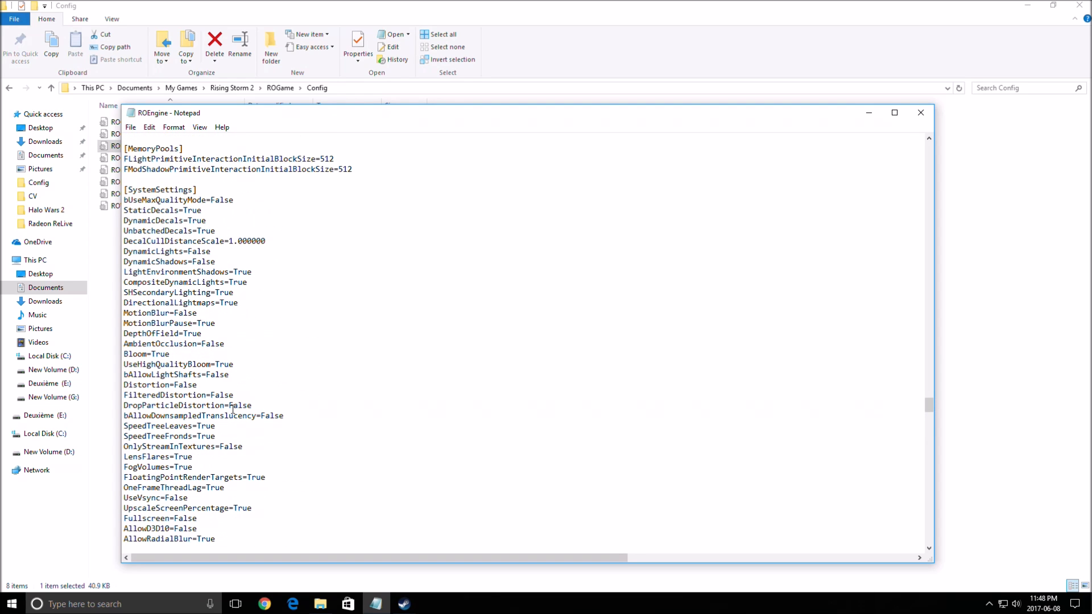
pyautogui.moveTo(273, 359)
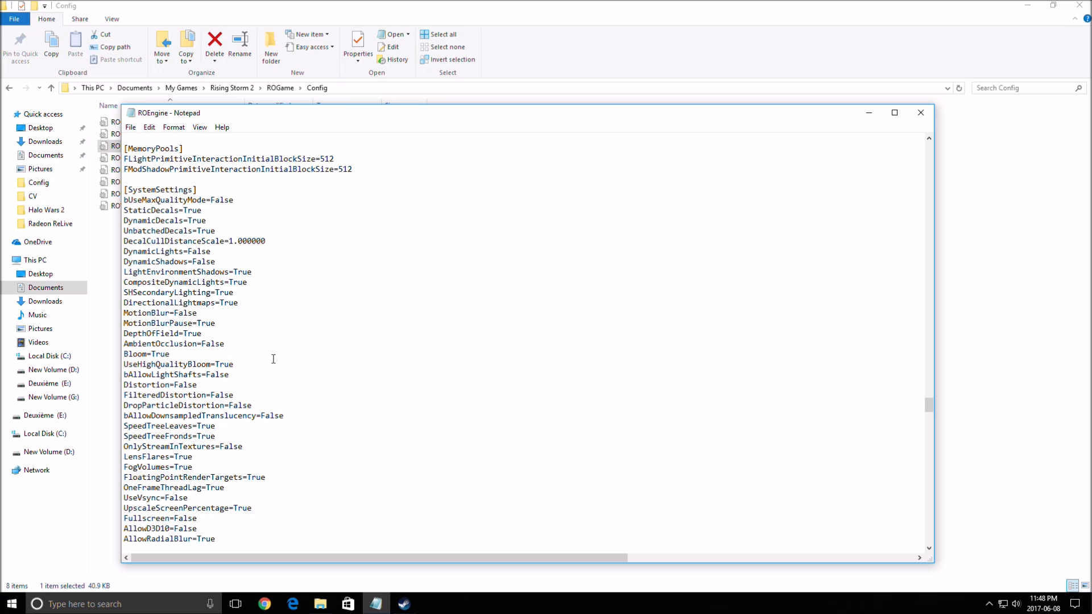
pyautogui.scroll(-3)
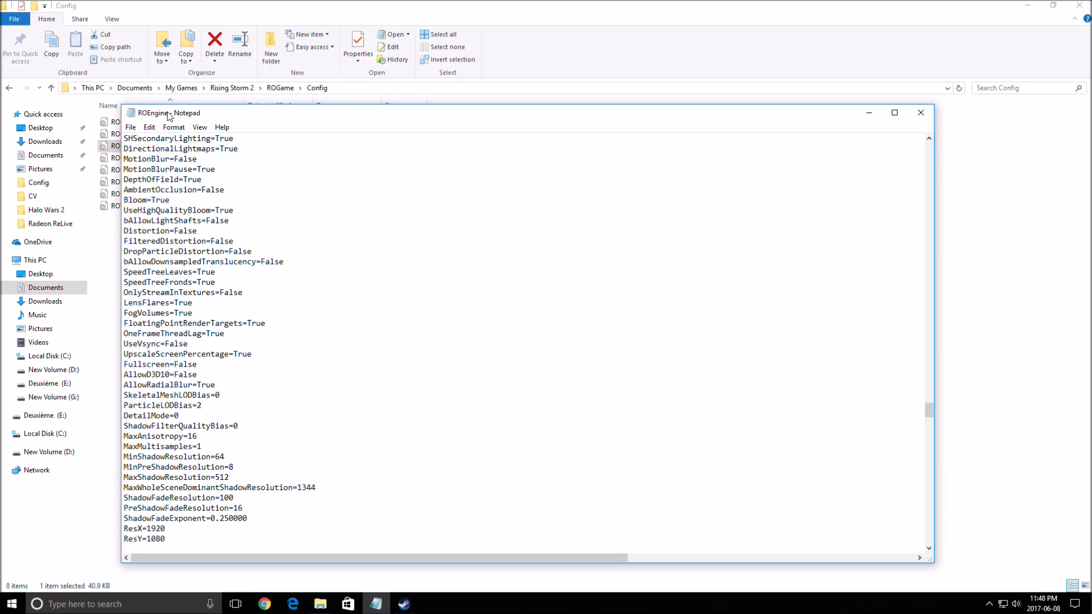
pyautogui.click(267, 336)
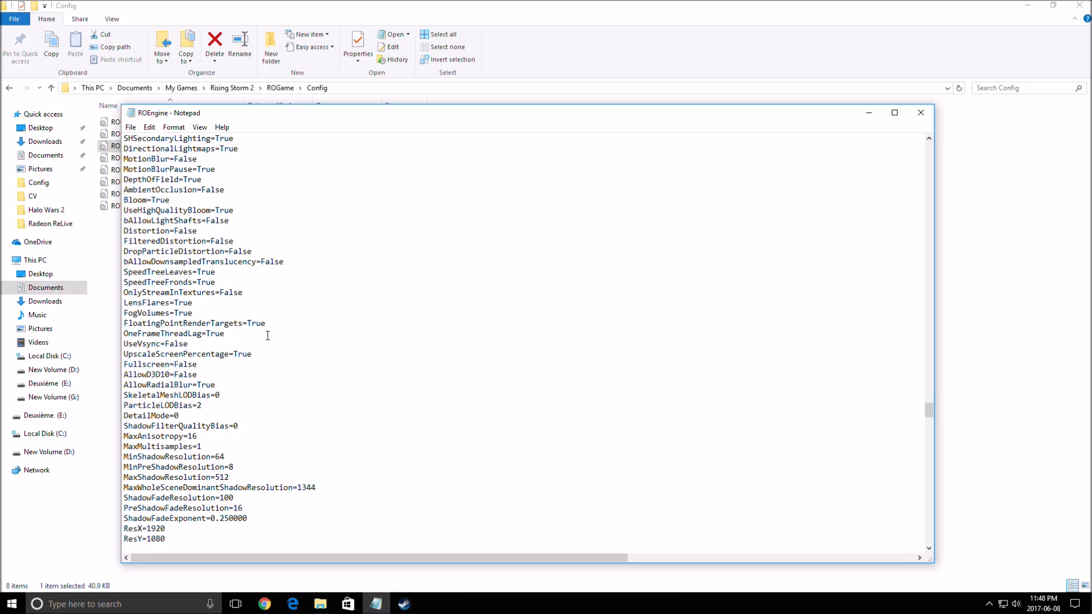
pyautogui.scroll(-3)
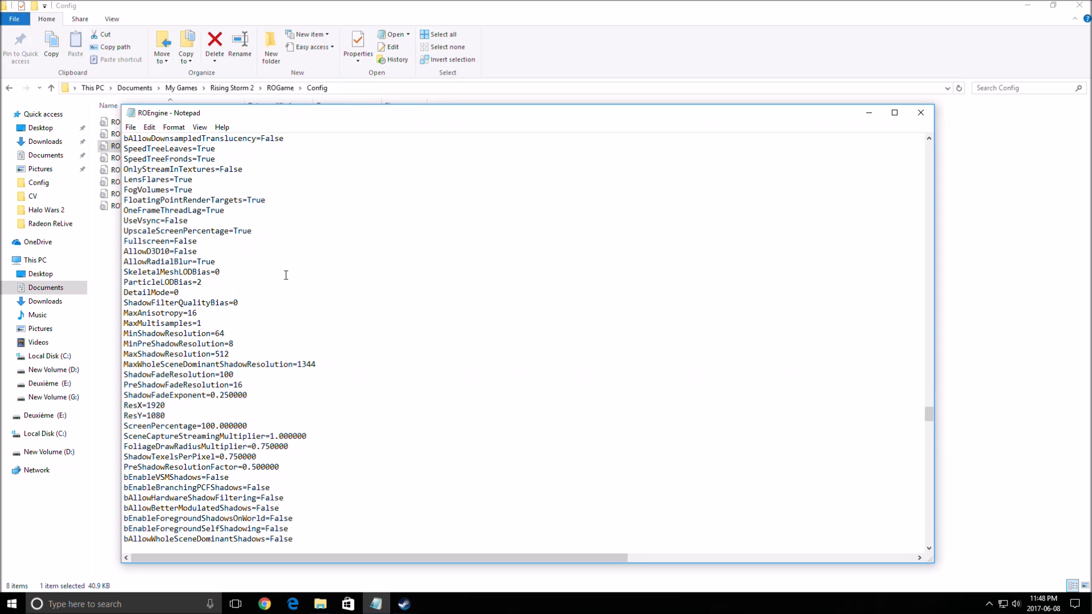
pyautogui.moveTo(167, 113); pyautogui.dragTo(157, 110)
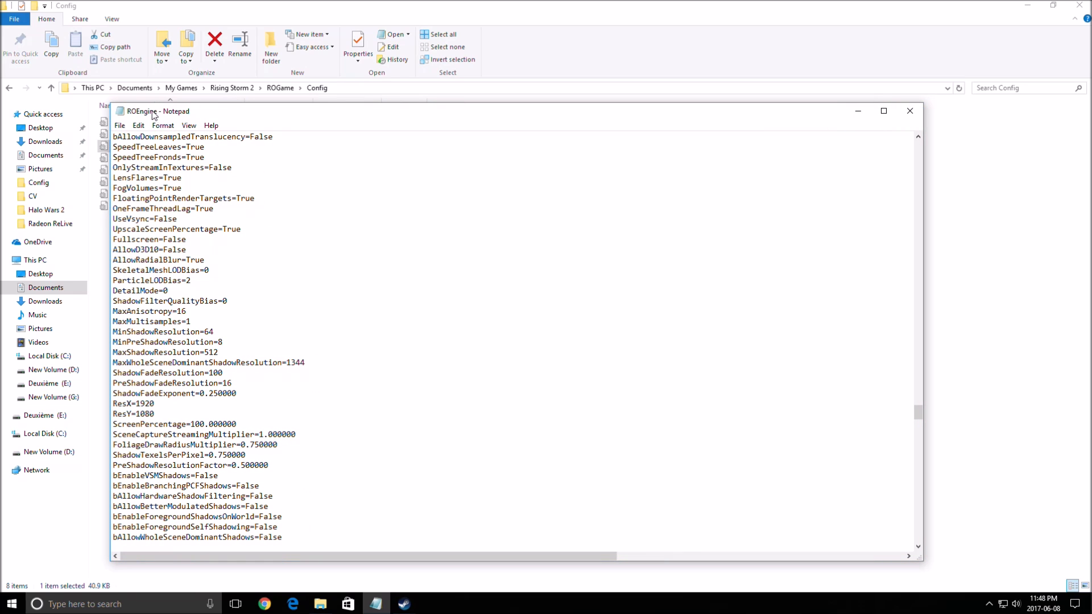
pyautogui.moveTo(909, 112)
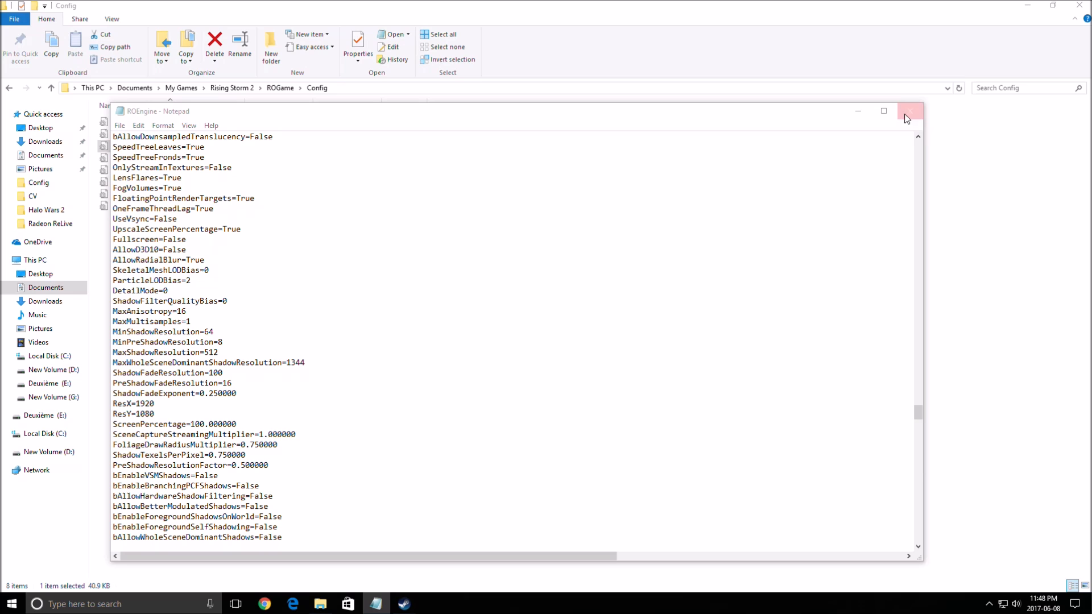
# Close Notepad and mark the ROEngine file Read-only in its Properties.
pyautogui.click(910, 110)
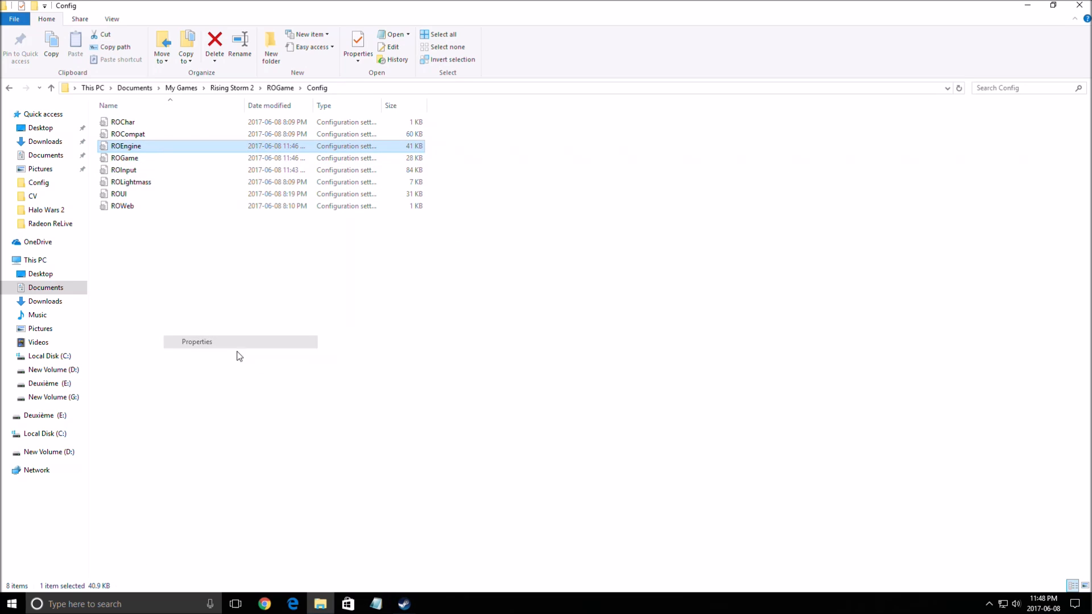
pyautogui.click(195, 341)
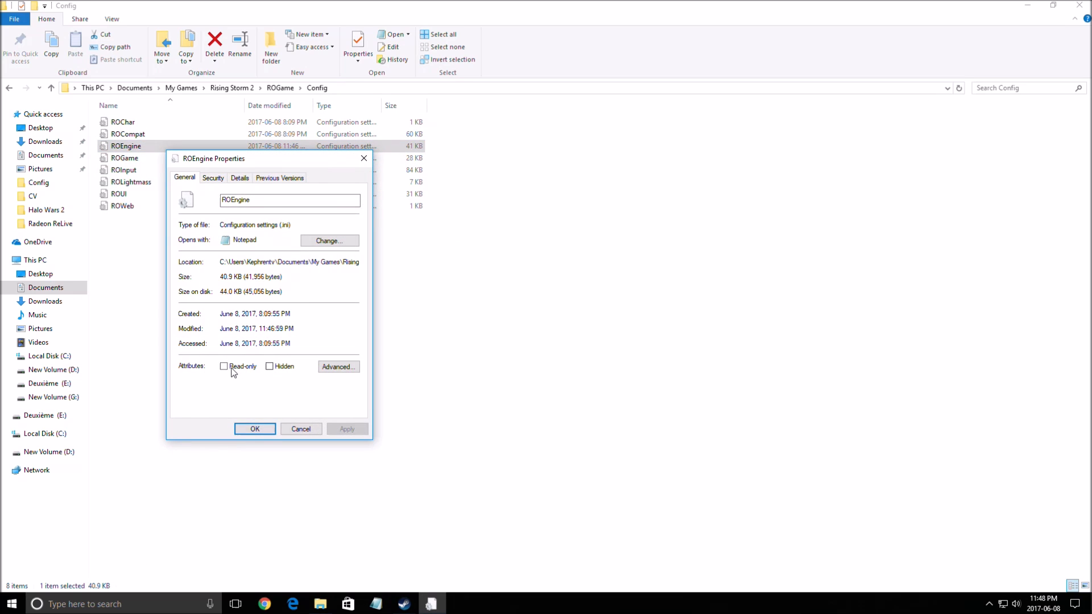
pyautogui.click(254, 429)
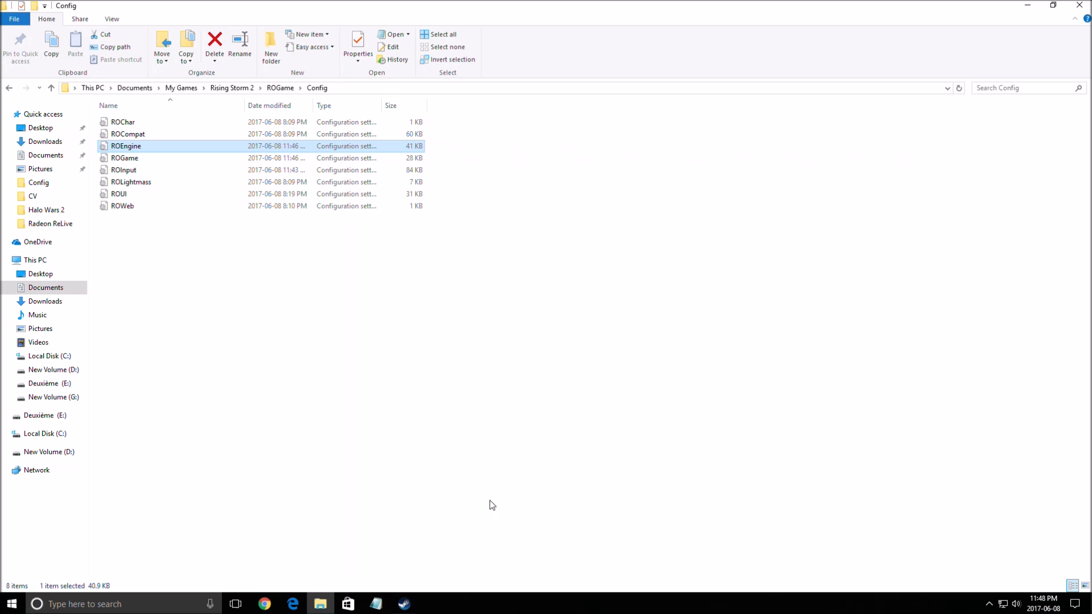
pyautogui.moveTo(708, 315)
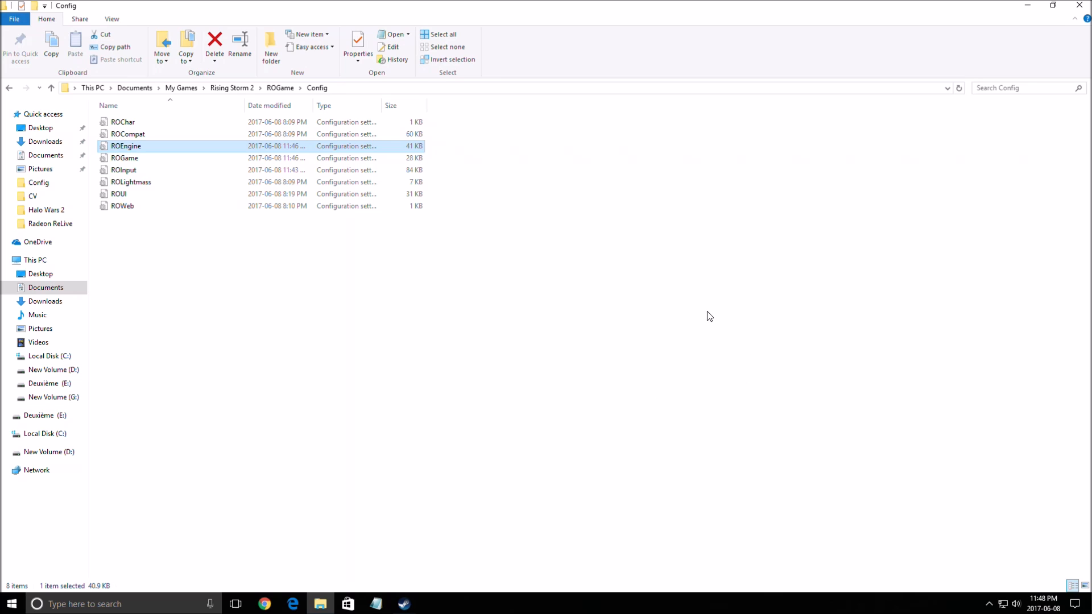
pyautogui.click(411, 276)
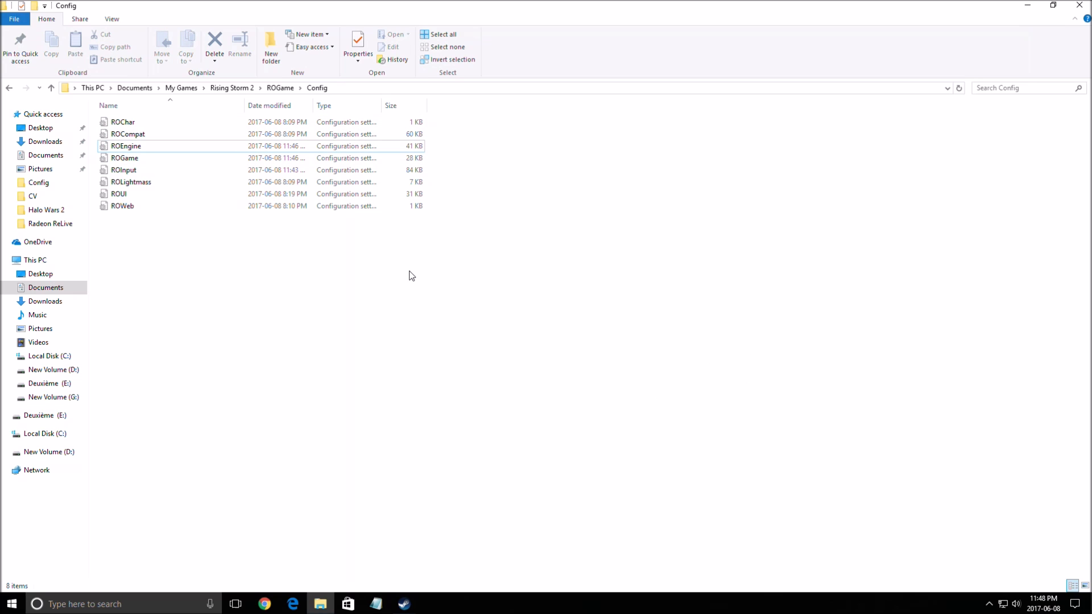
pyautogui.moveTo(399, 271)
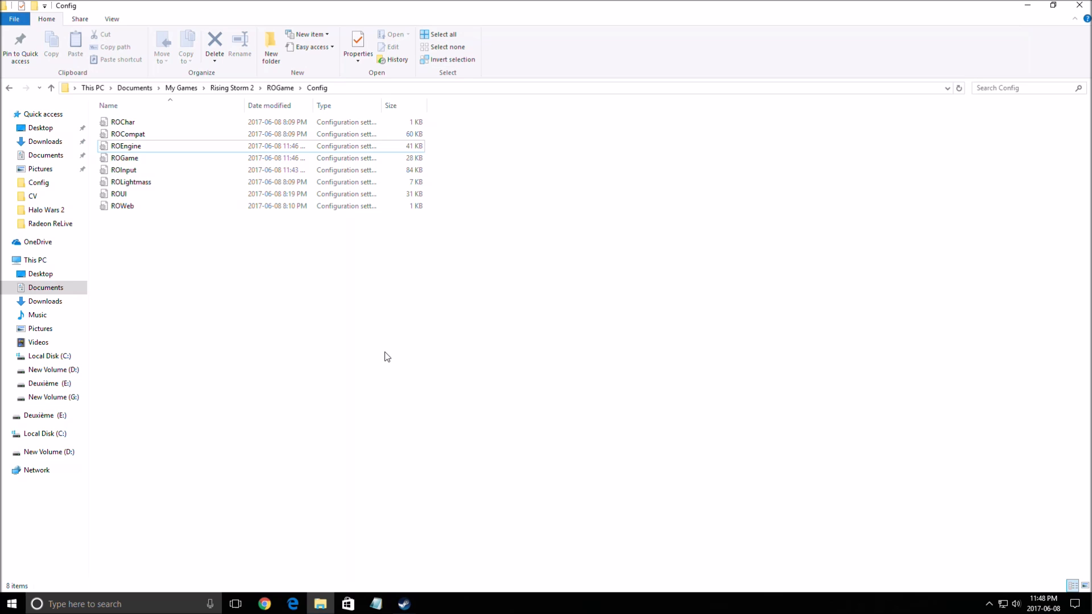
pyautogui.moveTo(361, 341)
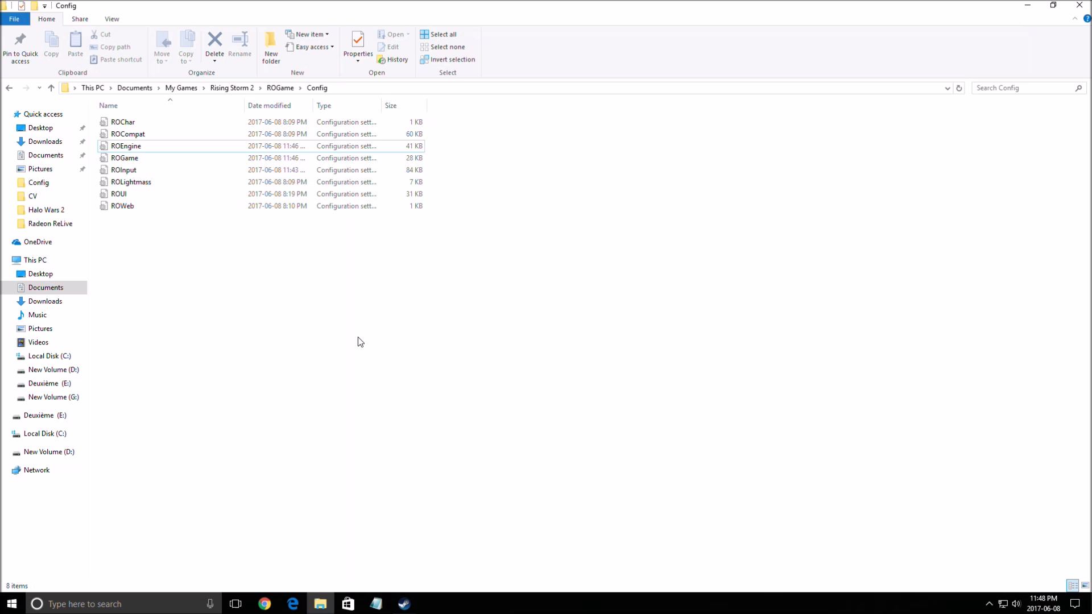
pyautogui.moveTo(207, 287)
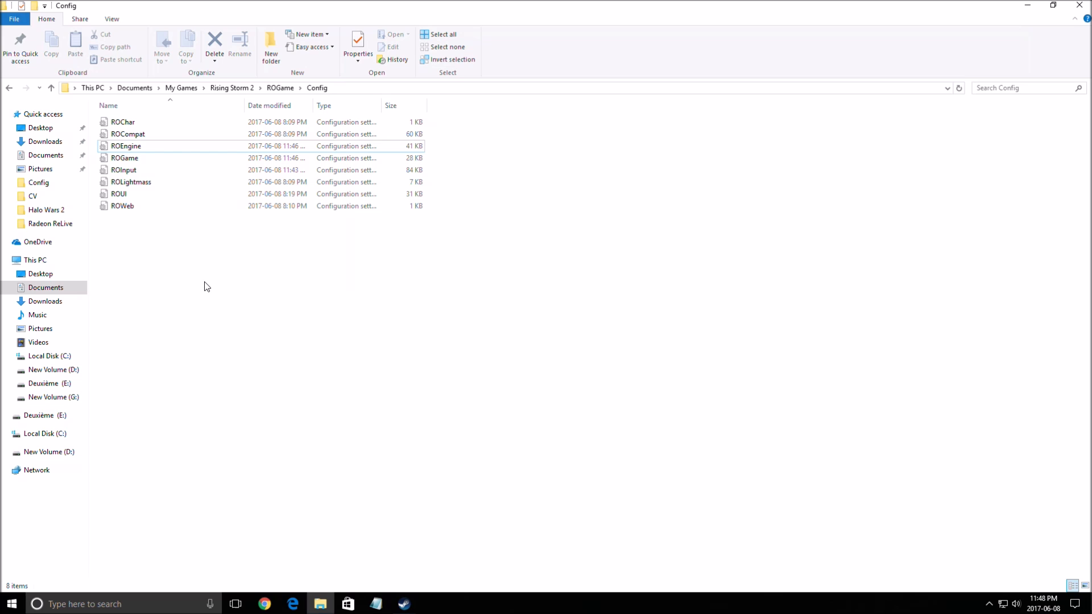
pyautogui.moveTo(407, 266)
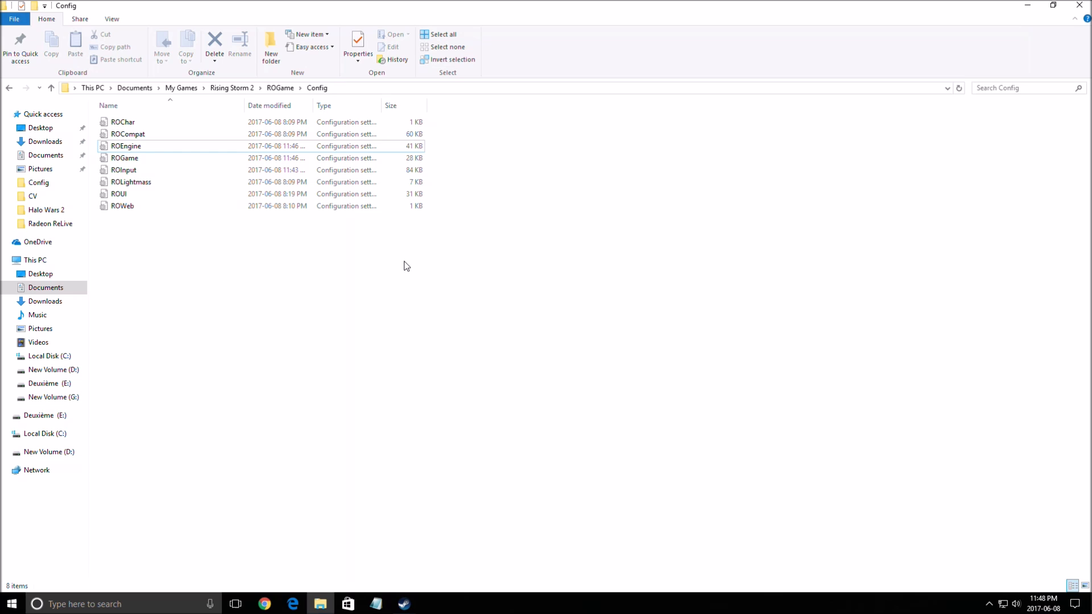
pyautogui.moveTo(357, 264)
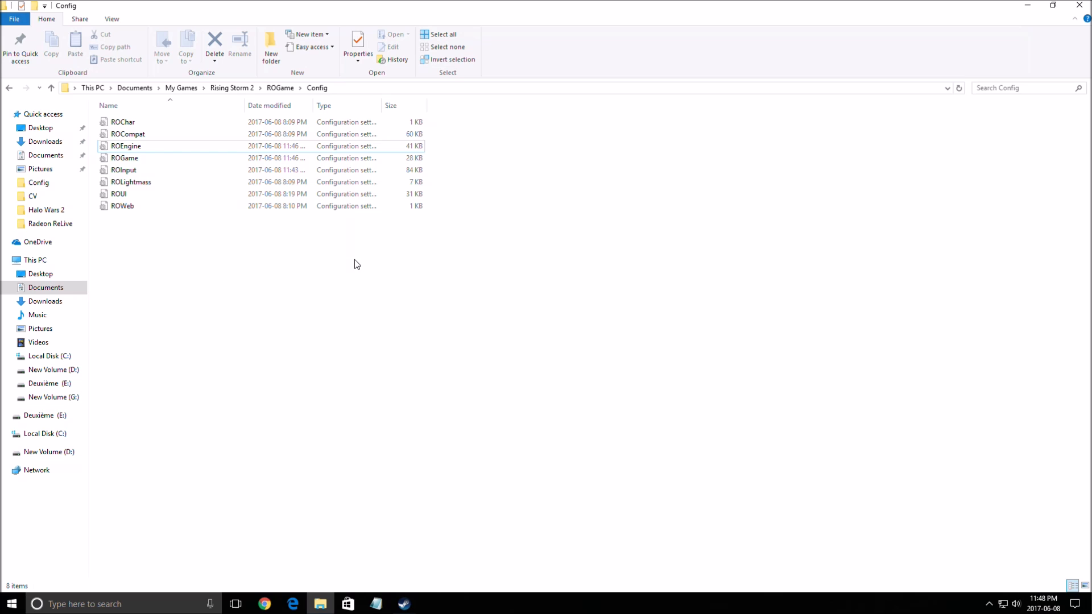